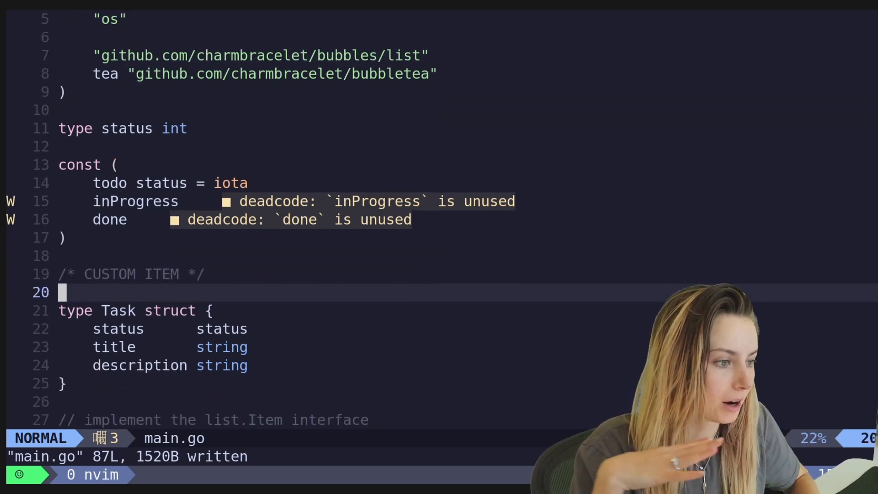
- Change the Model field to `lists []list.Model` and rename initList to initLists
scroll(down, 3)
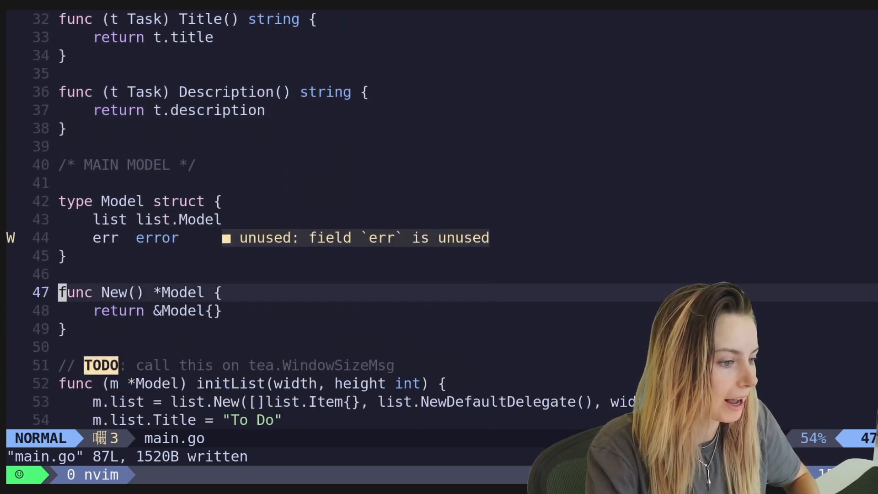
scroll(down, 3)
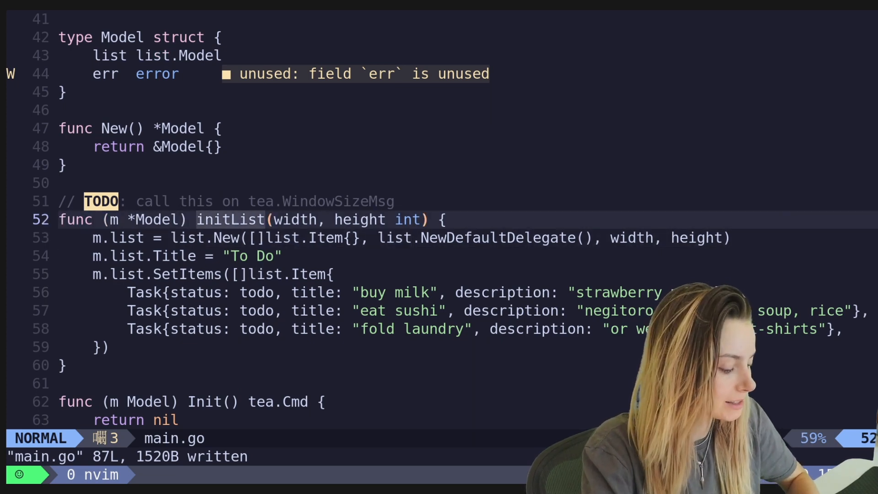
text(s)
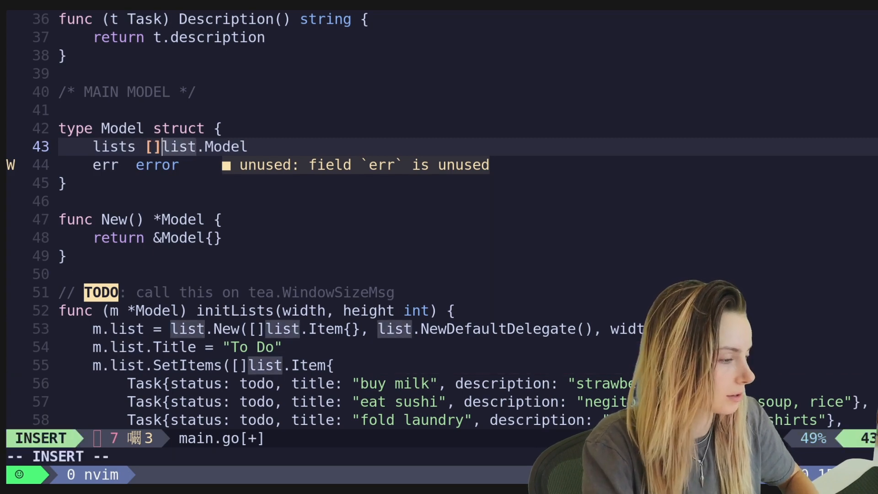
- Assign list.New to defaultList and begin setting m.lists to a []list.Model
key(Escape)
text(d)
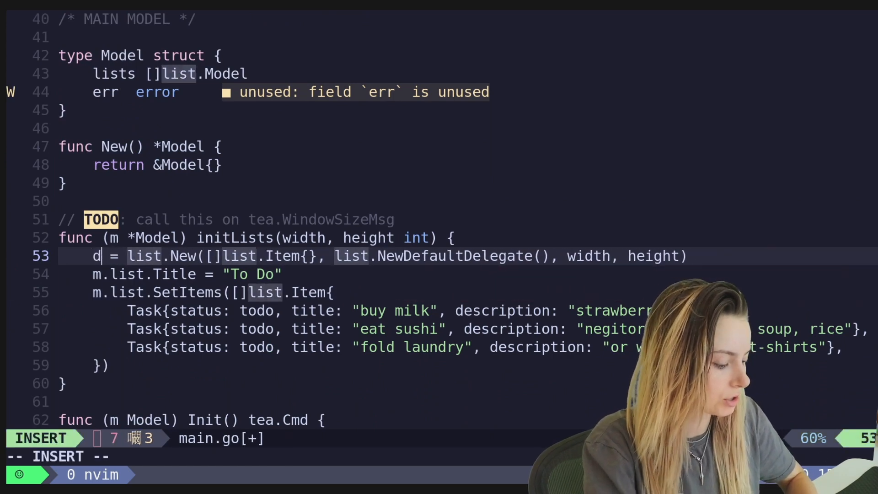
text(efaultList)
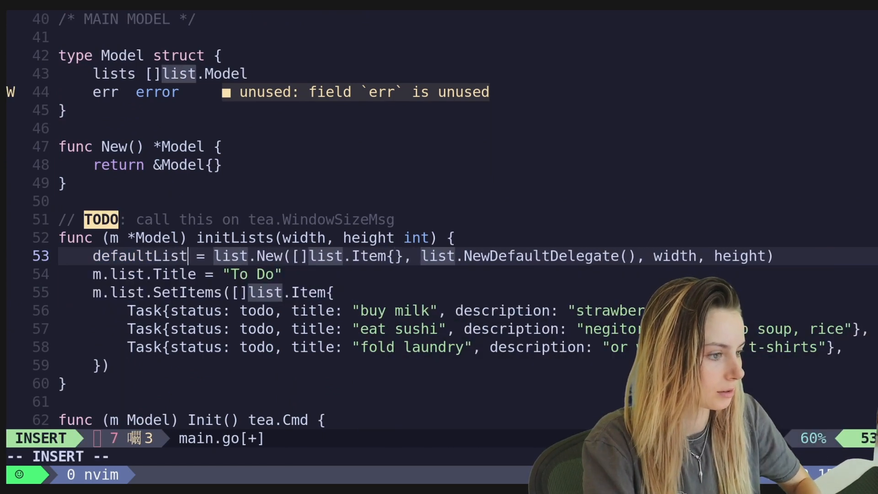
key(Escape)
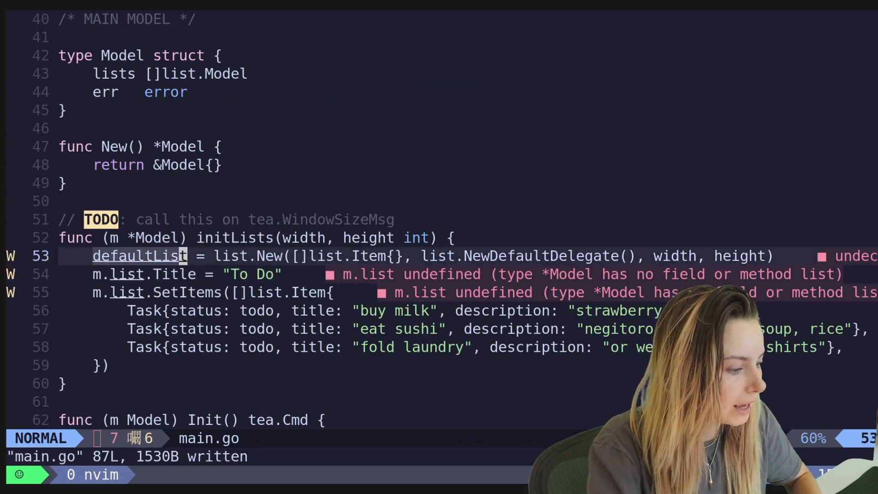
text(m.lists =)
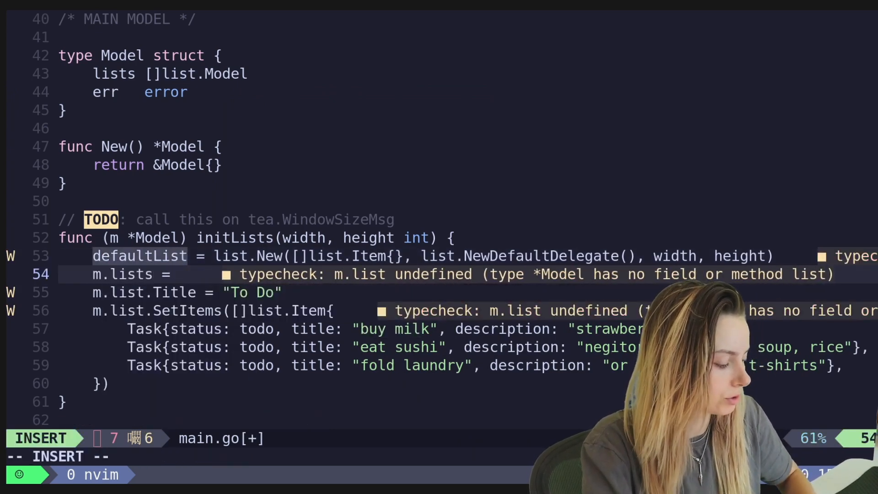
text([]l)
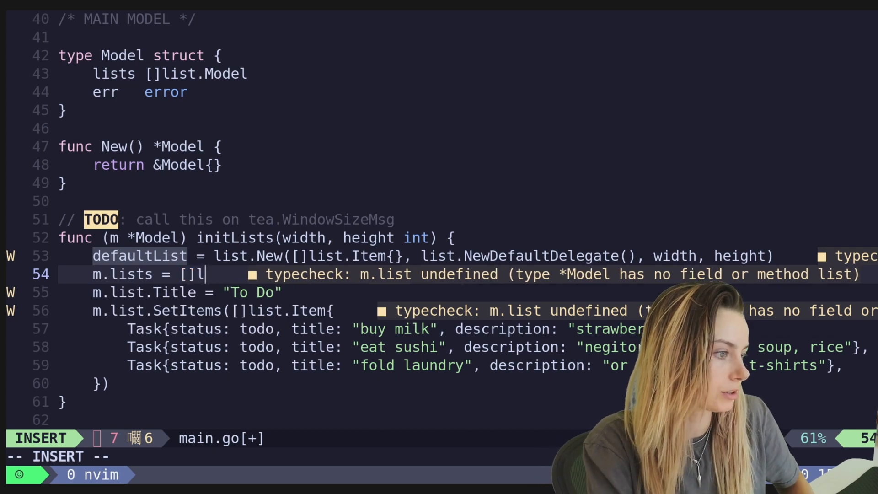
text(ist.Model{)
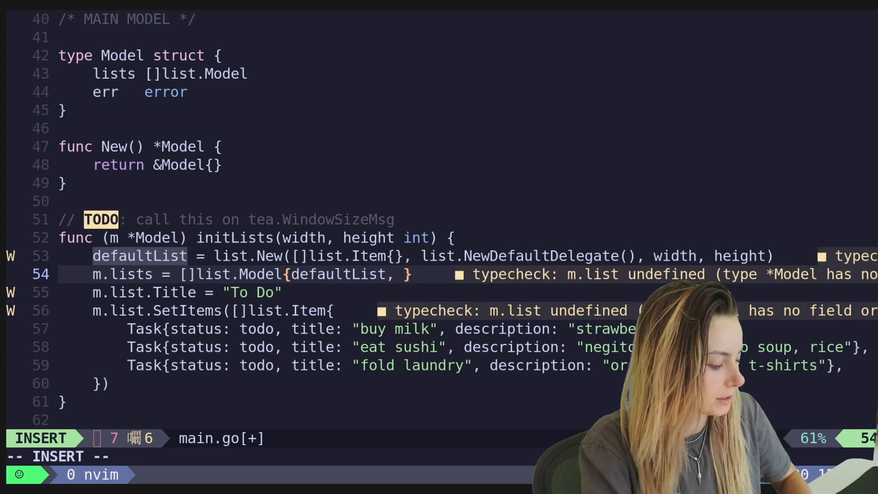
- Fill m.lists with three defaultList copies; set To Do's title and items via m.lists[todo]
text(defaultList, defaultList)
click(169, 292)
text(s[todo])
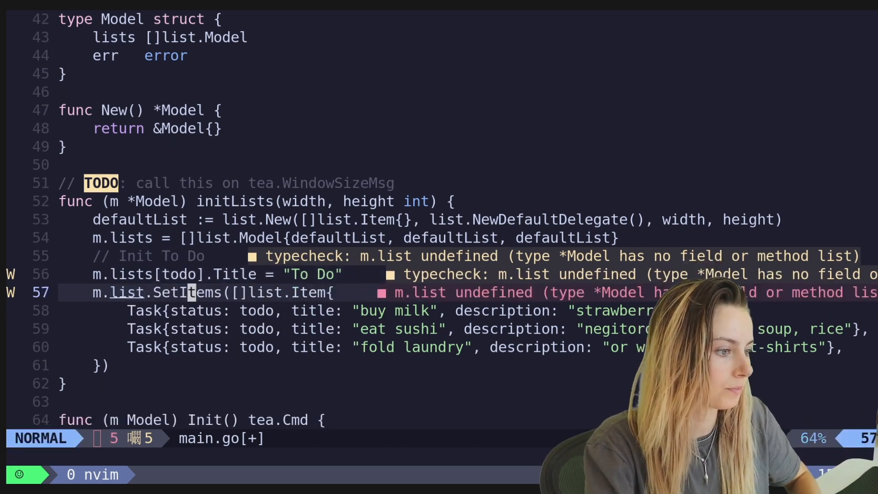
scroll(down, 3)
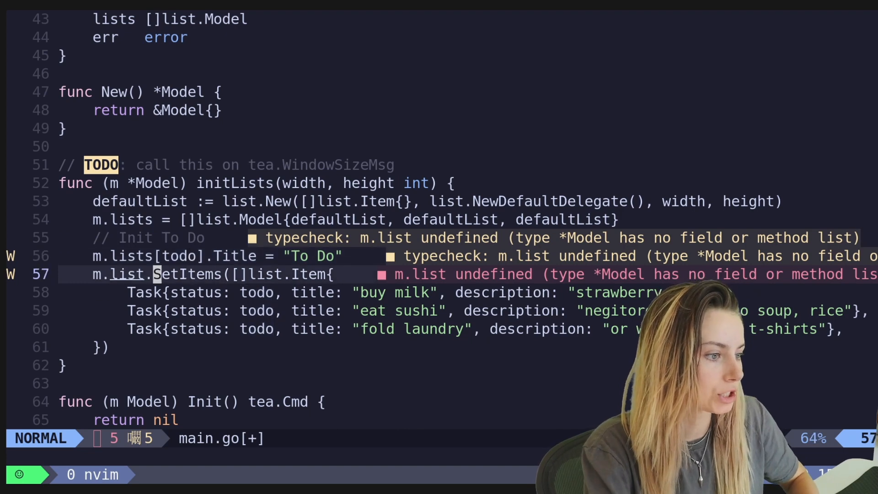
text([todo)
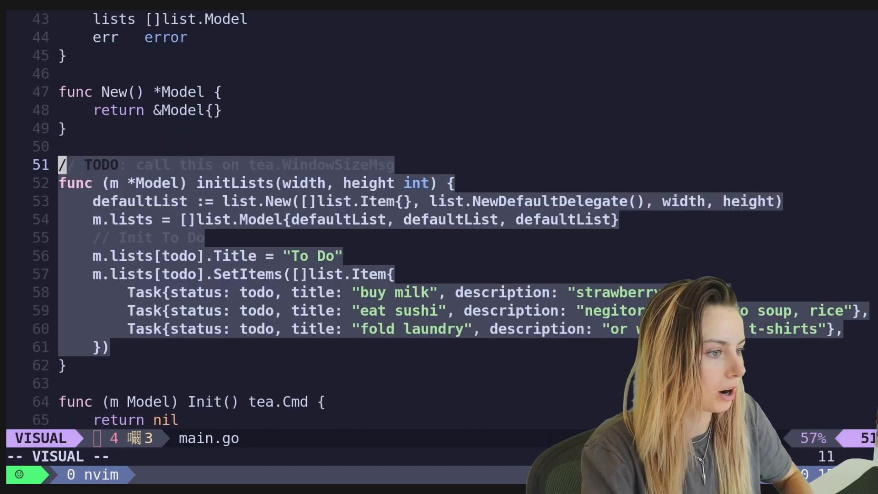
- Duplicate the To Do initialization block and retitle the copy "In Progress"
key(Escape)
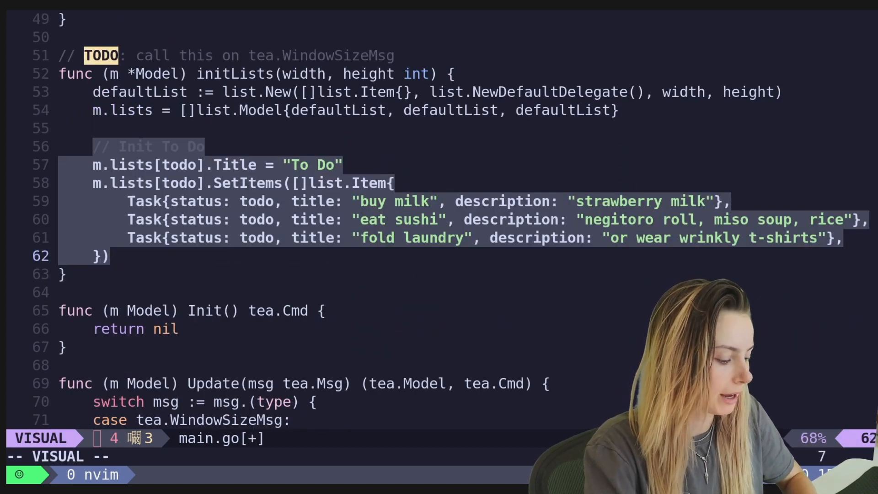
key(y)
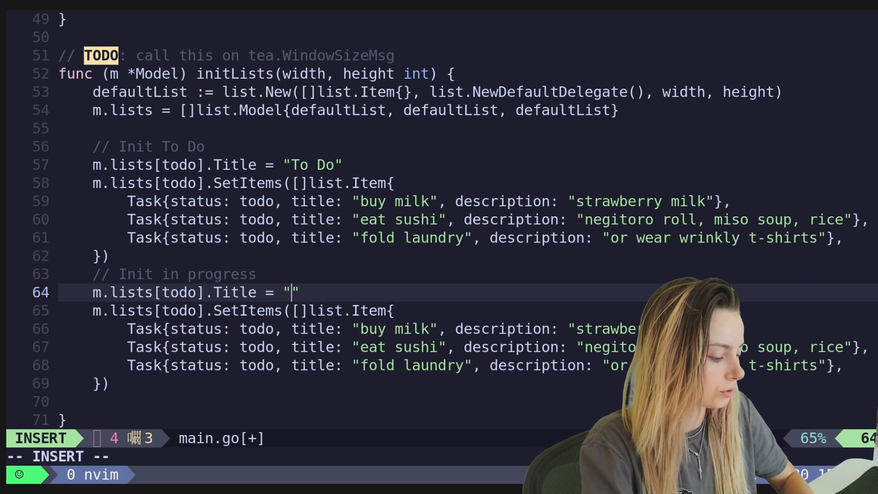
text(In Progre)
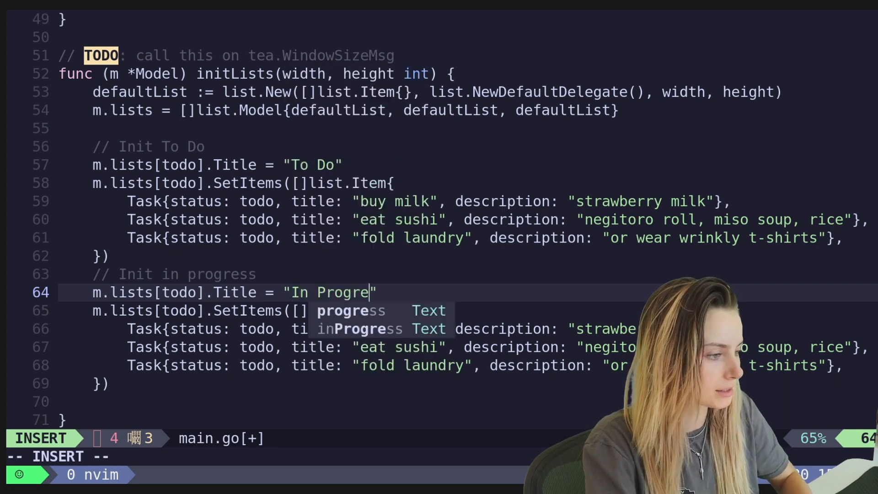
key(Escape)
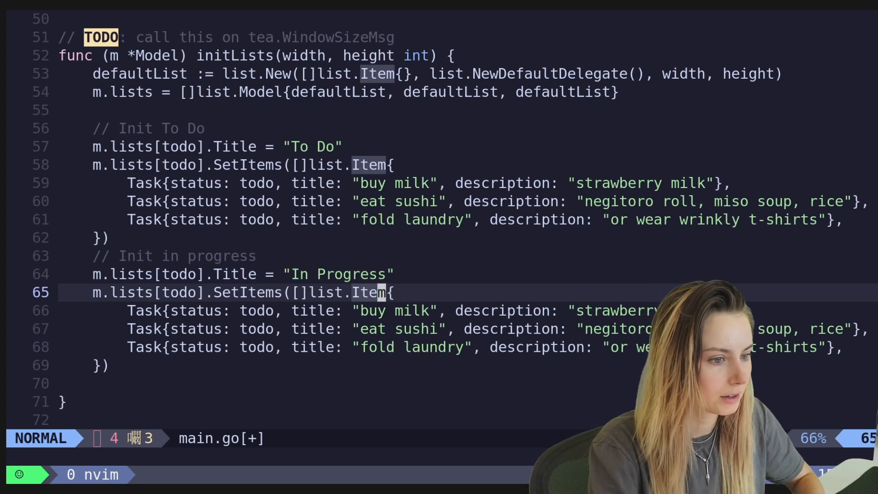
- Replace the In Progress tasks with a single 'stay cool' item and save
scroll(down, 3)
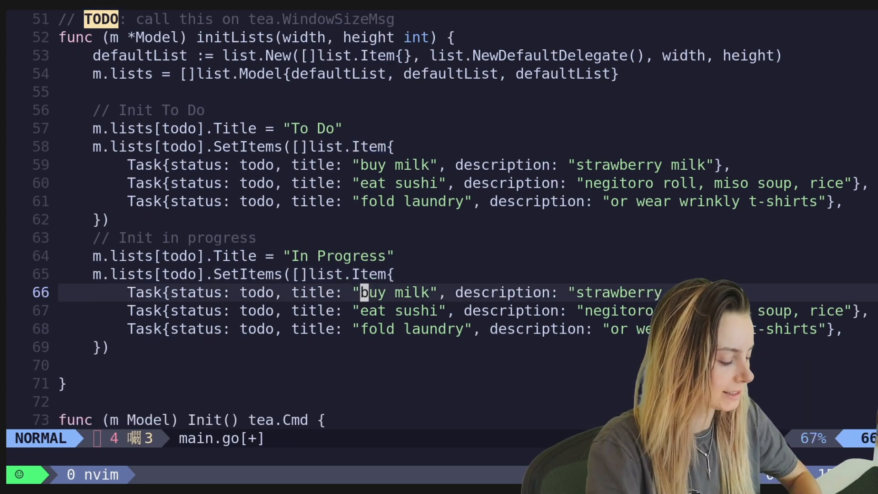
text(sta)
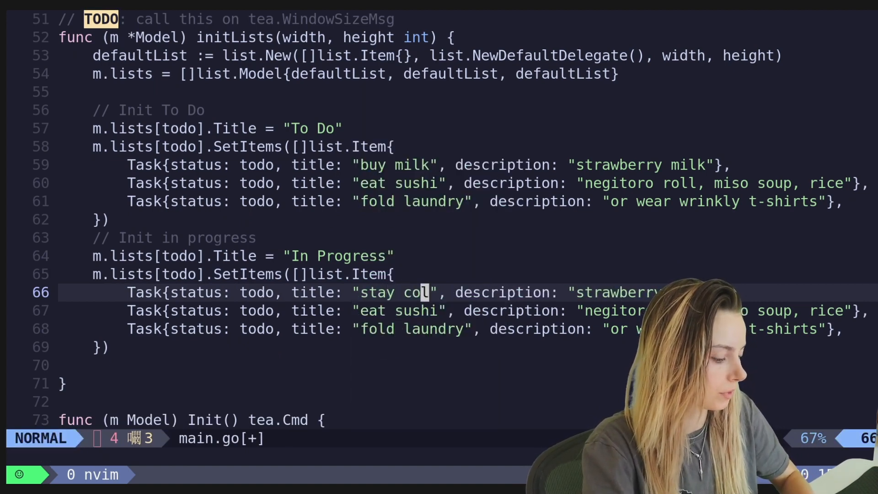
text(ol)
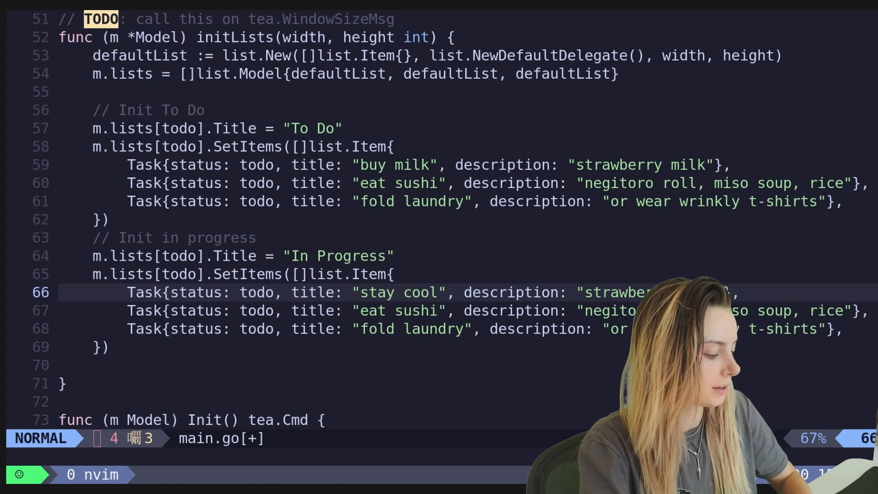
text(as a cucum)
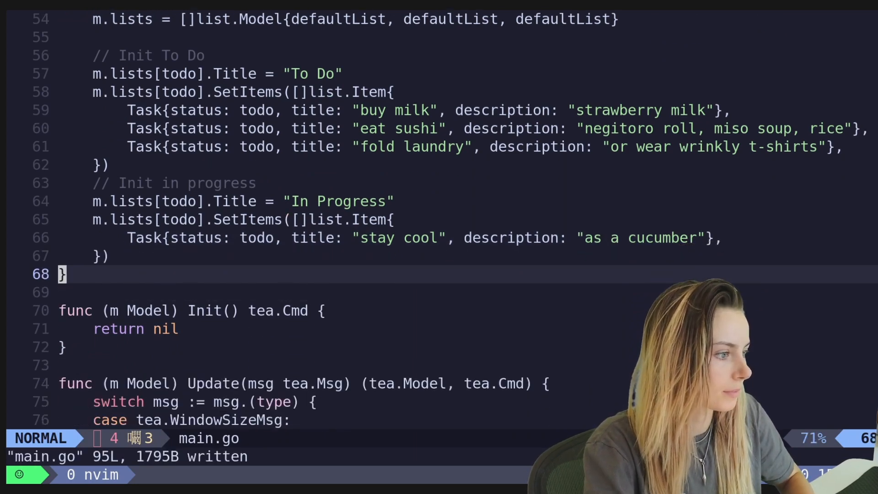
- Paste a Done block; change the In Progress task to 'write code', 'don't worry, it's Go'
key(k)
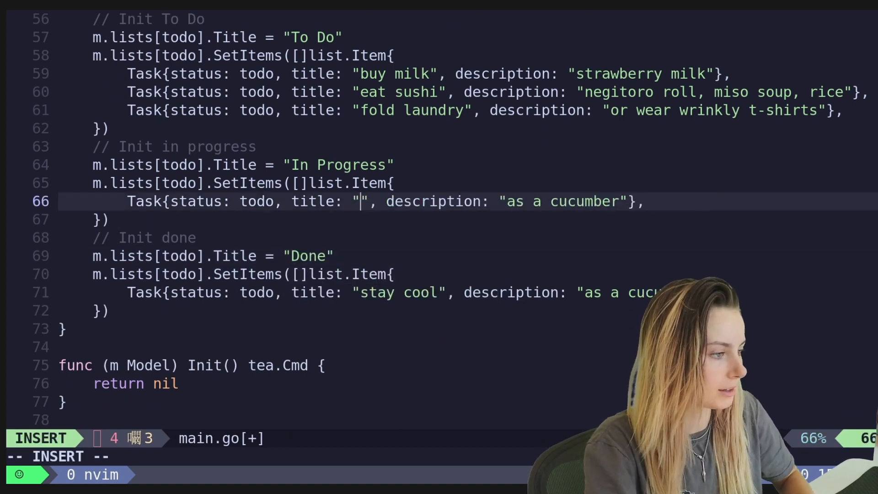
text(write code)
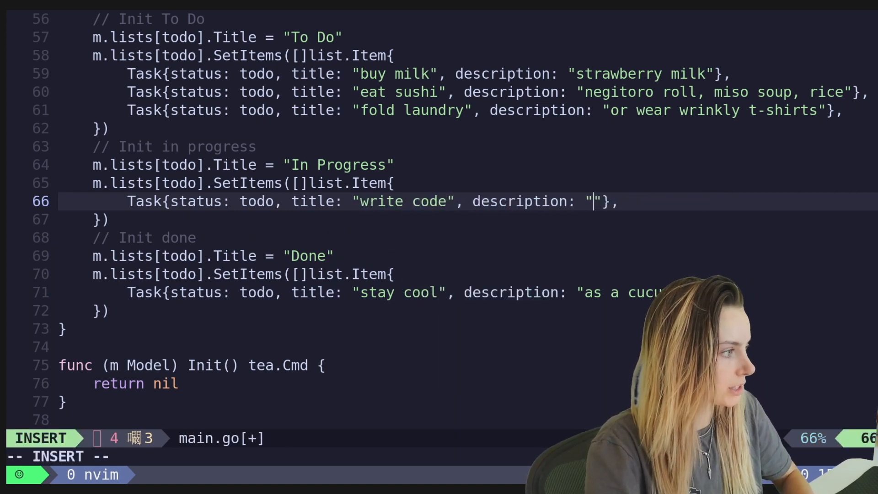
text(don't worry, it's Go)
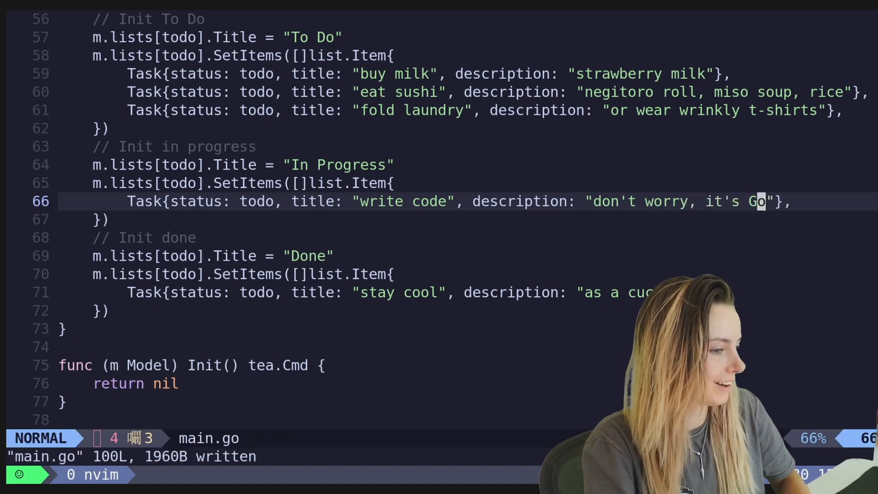
scroll(down, 3)
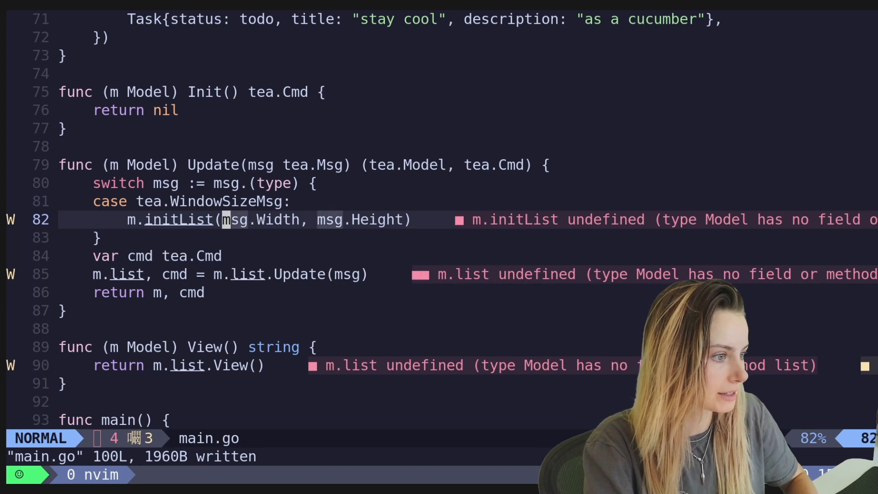
- Insert a `focused` field into the Model struct and save main.go
text(s)
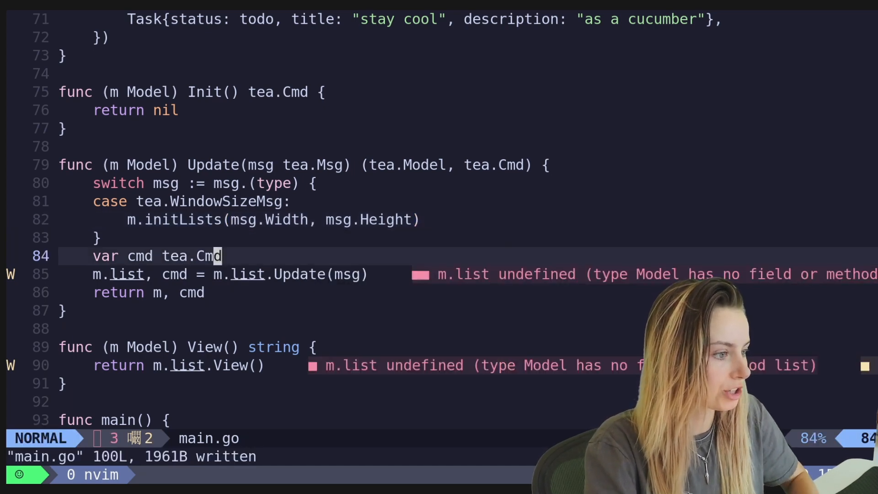
key(j)
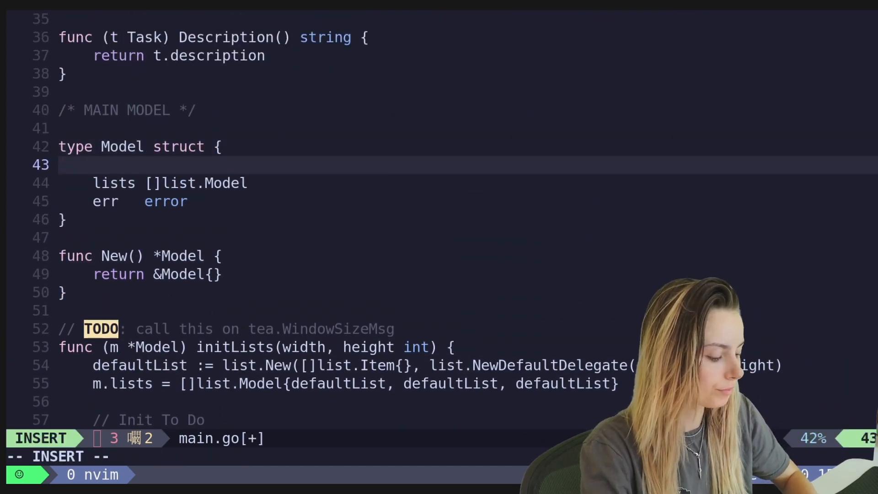
text(focused)
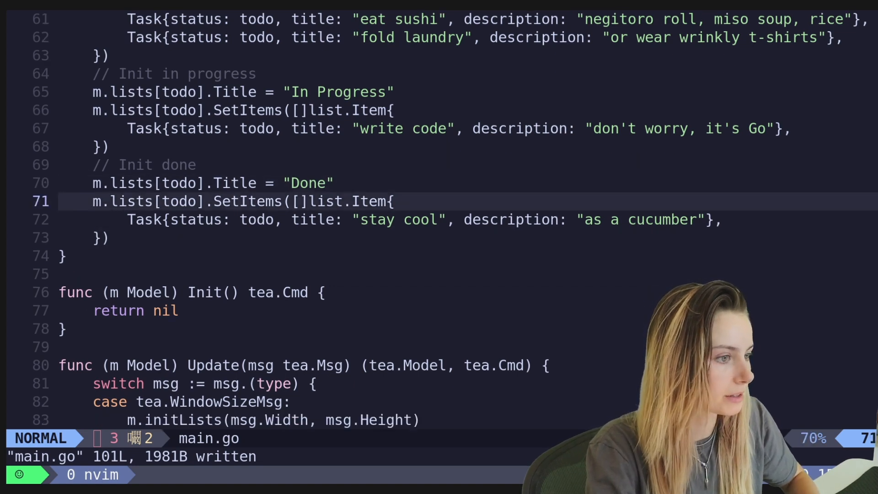
- Replace both m.list references in Update with m.lists[m.focused] and clear View's return
scroll(down, 3)
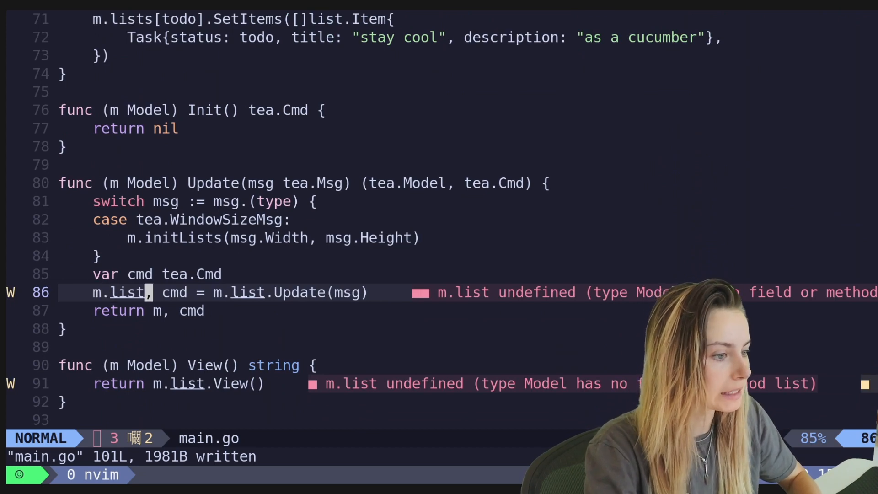
text(s[focus)
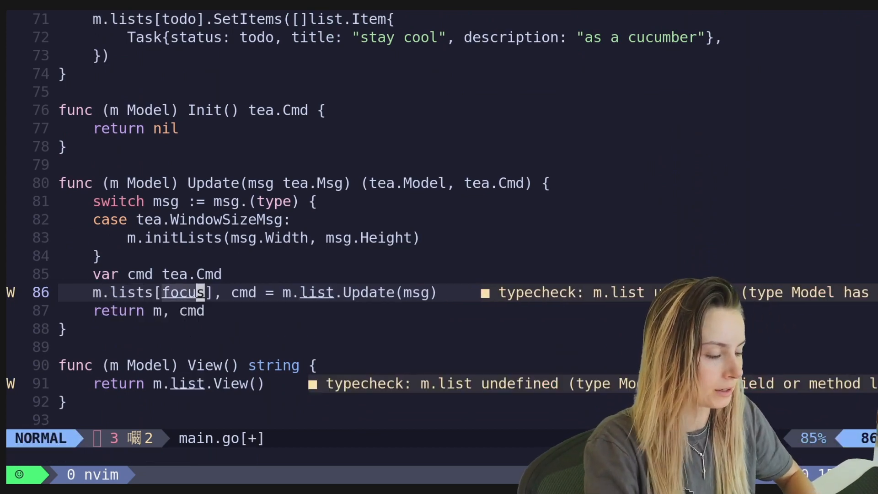
text(ed)
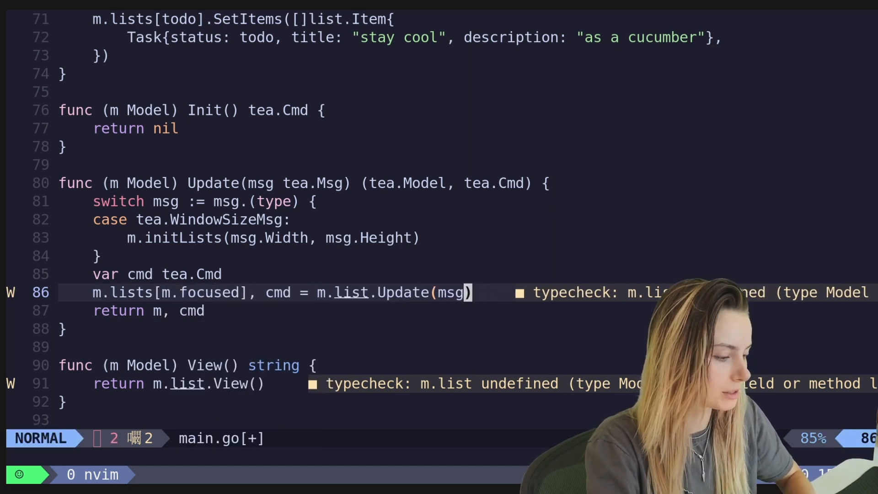
key(i)
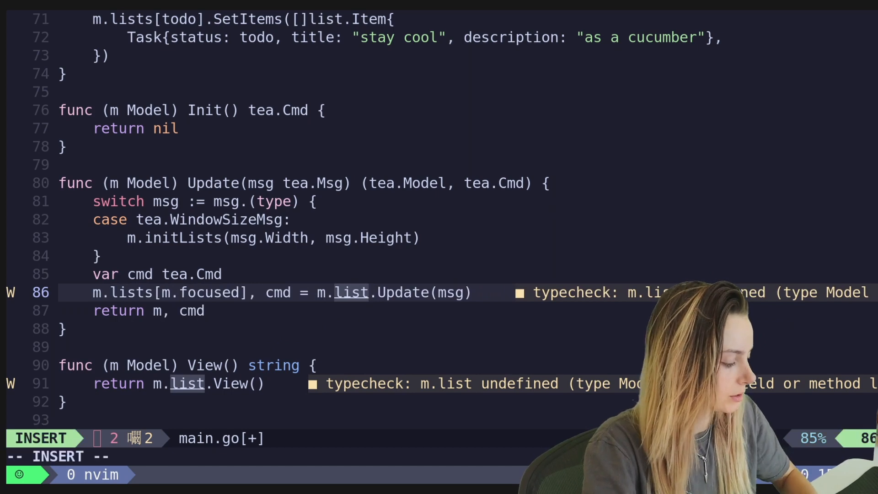
text(s[m.focused)
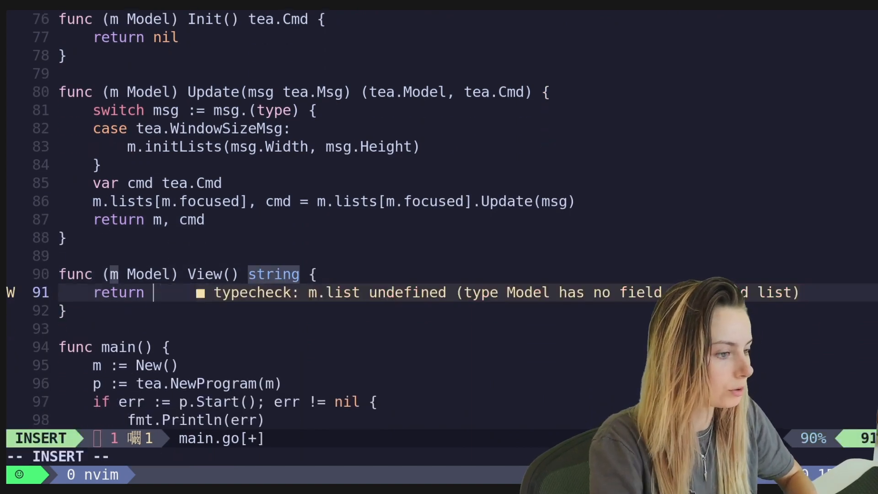
- Start View's return with lipgloss.JoinHorizontal(lipgloss.Left, m.lists[todo].View()
text(lipgloss.)
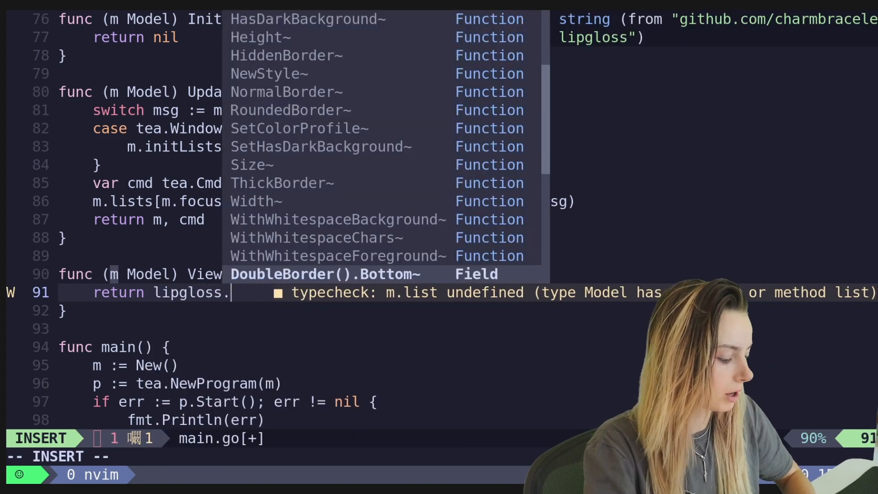
text(JoinHorizontal()
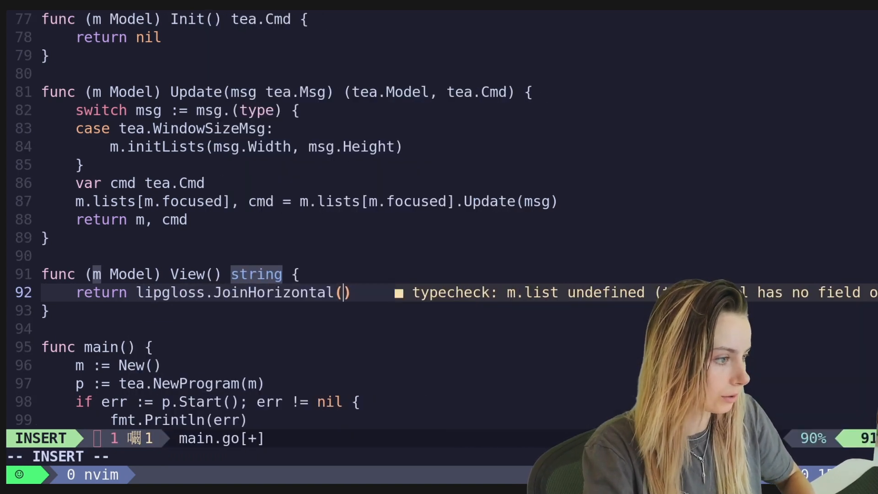
text(lip)
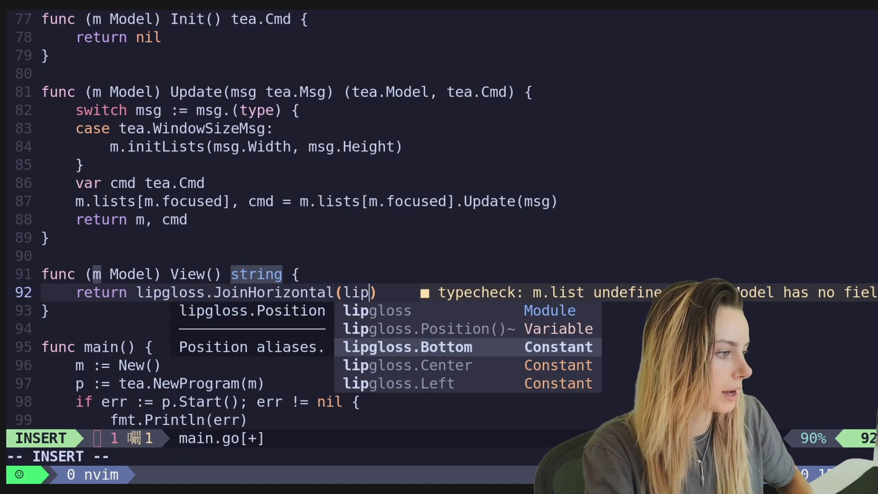
text(gloss.Left)
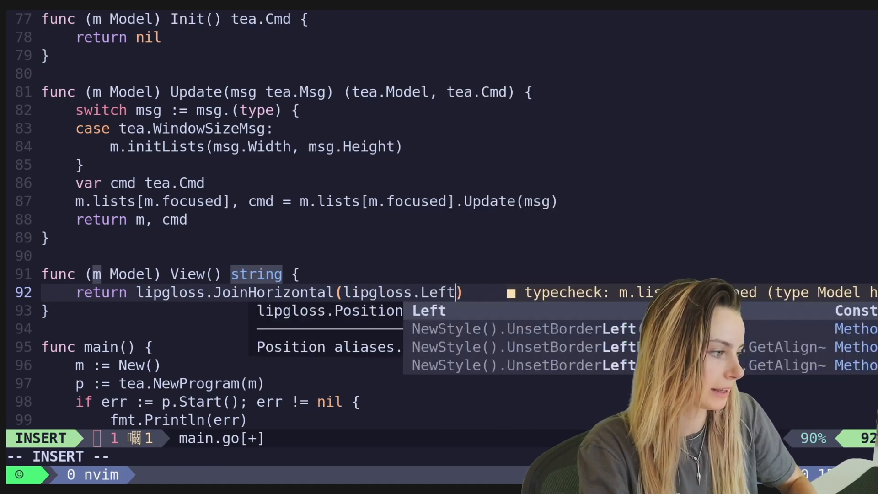
text(,)
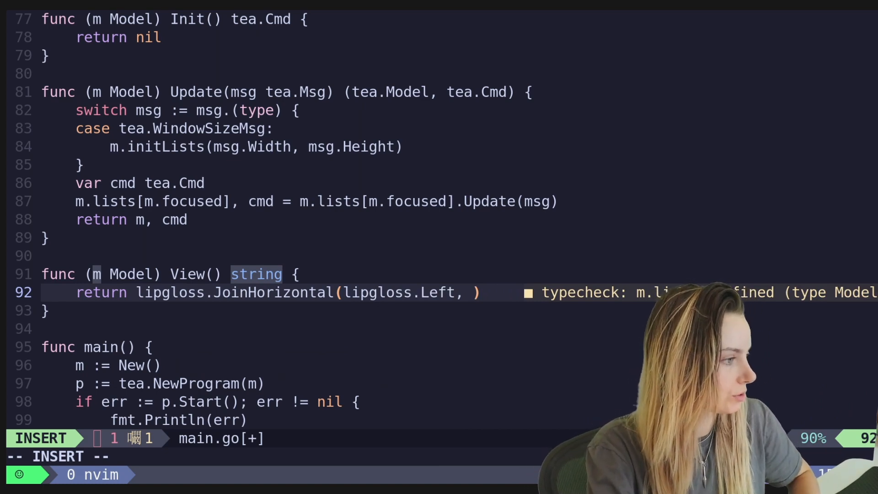
text(m.l)
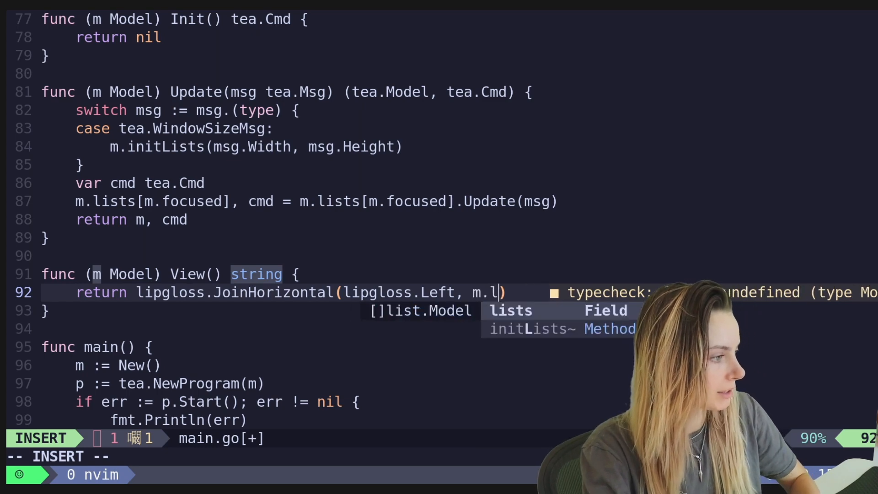
text(ists[todo], m.lis)
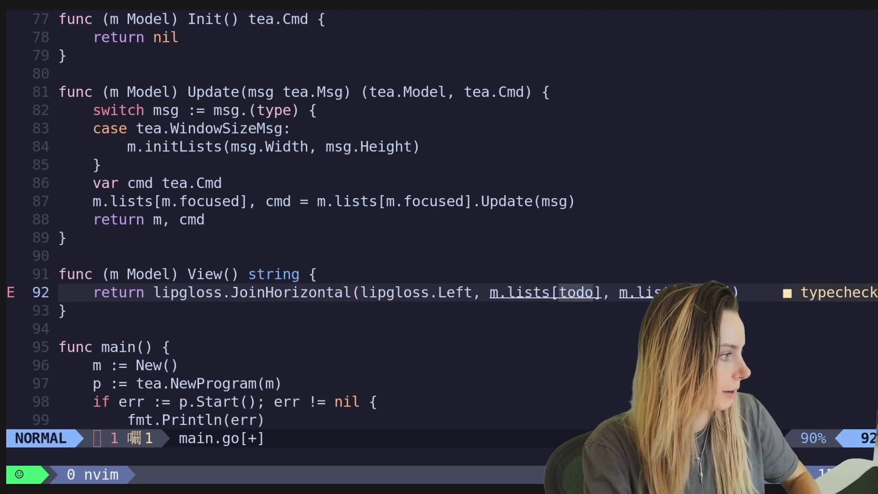
- Add m.lists[inProgress].View() and m.lists[done].View() as the remaining arguments, then save
key(i)
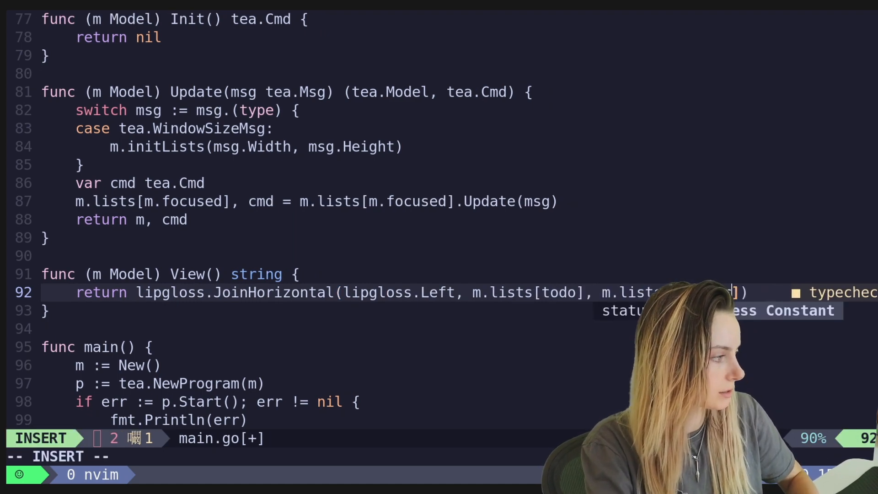
key(Escape)
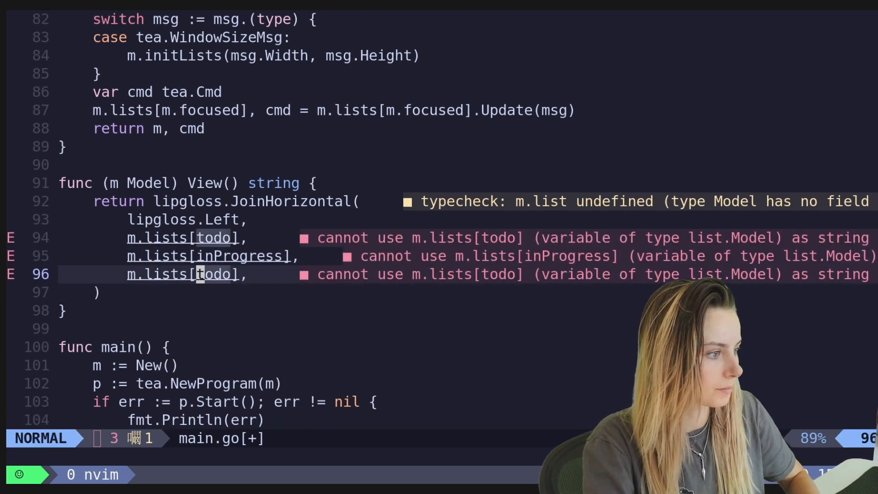
text(done)
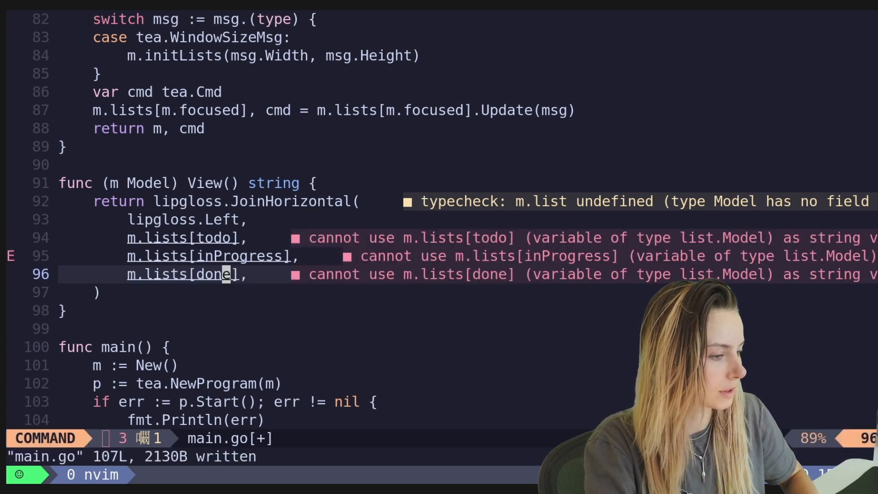
text(.View()
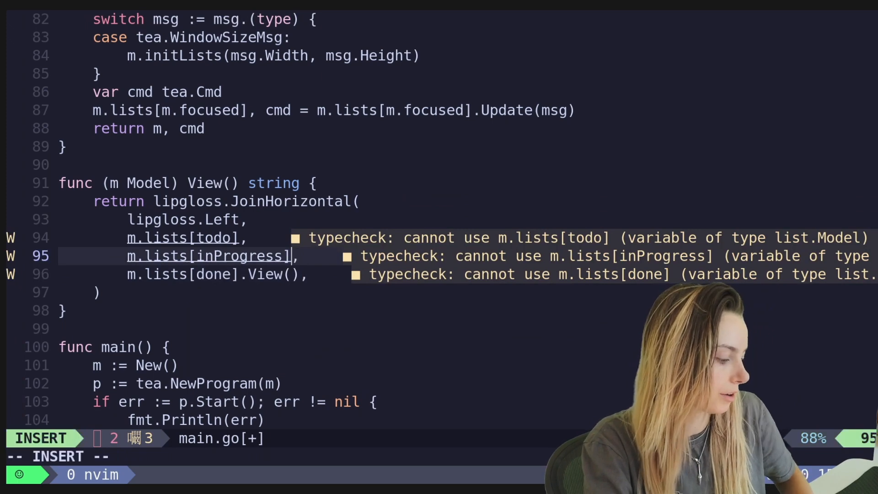
text(.View()
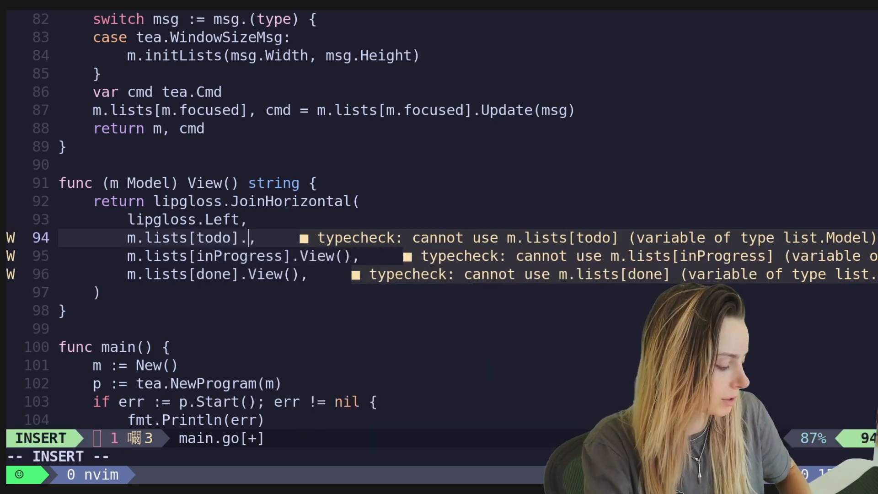
text(View())
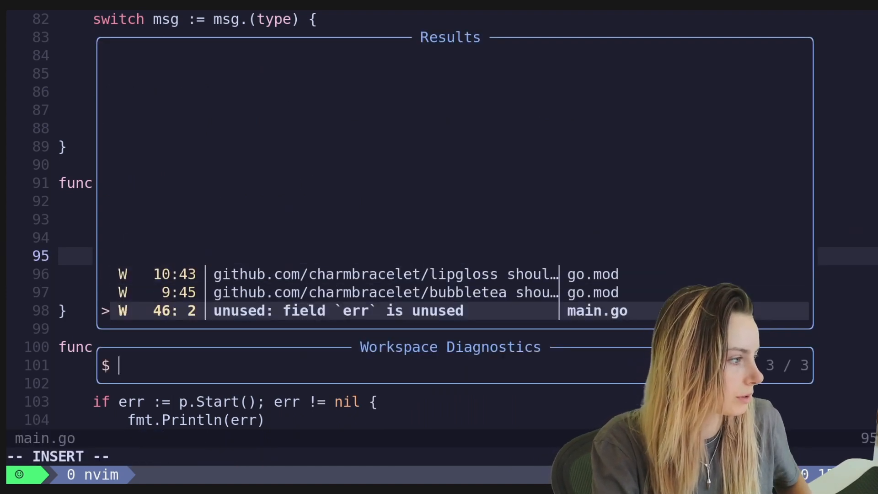
- Close workspace diagnostics, run the app showing one three-task list, and reopen main.go
key(Escape)
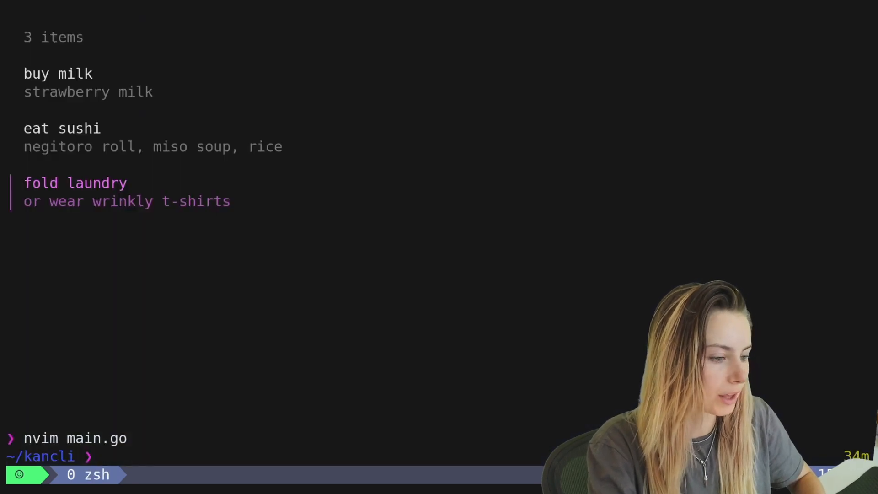
text(nvim)
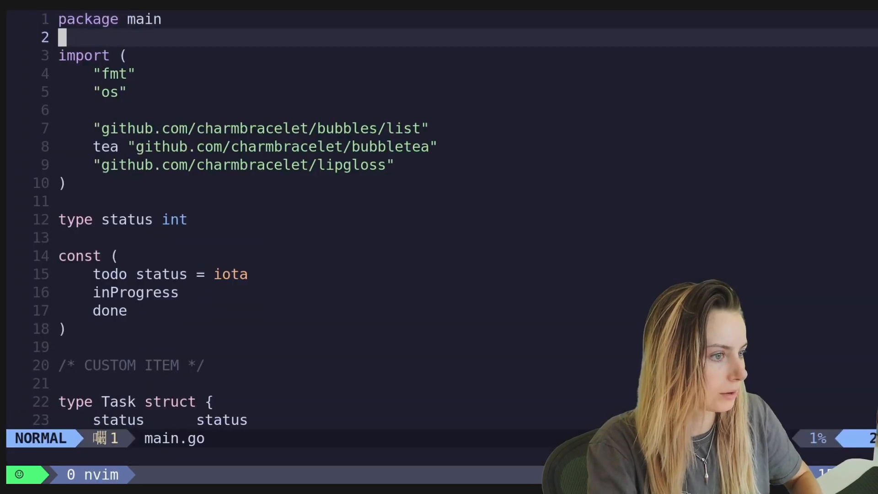
- Add `const divisor = 4` above the status constants and save
scroll(down, 3)
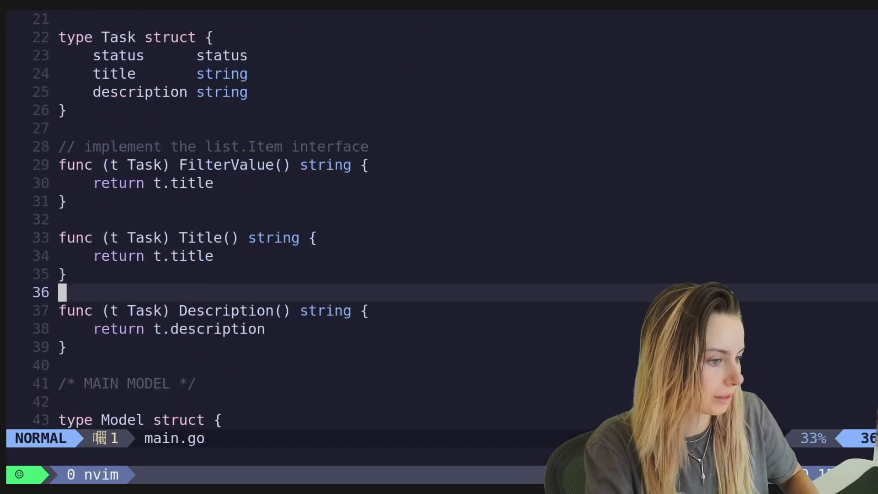
scroll(down, 3)
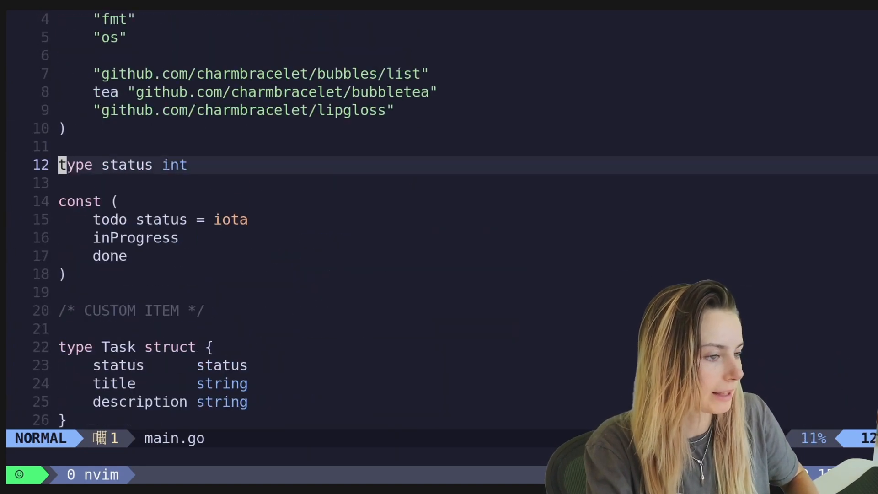
text(const divisor =)
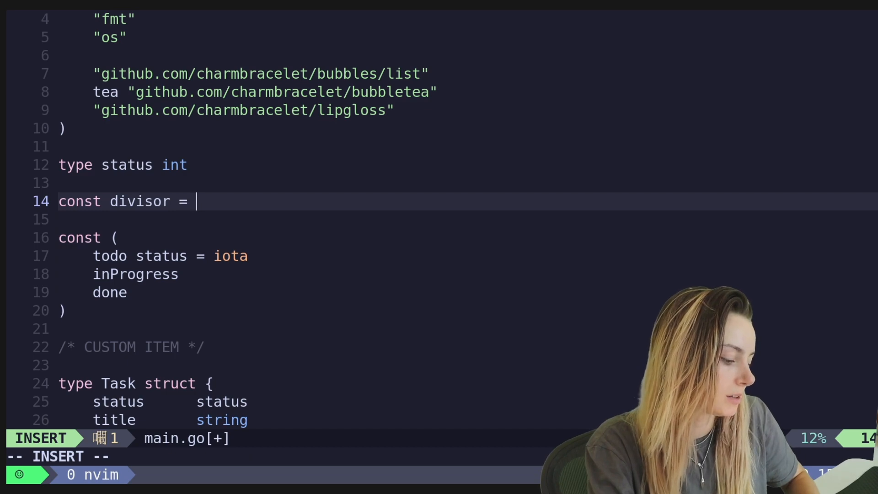
text(4)
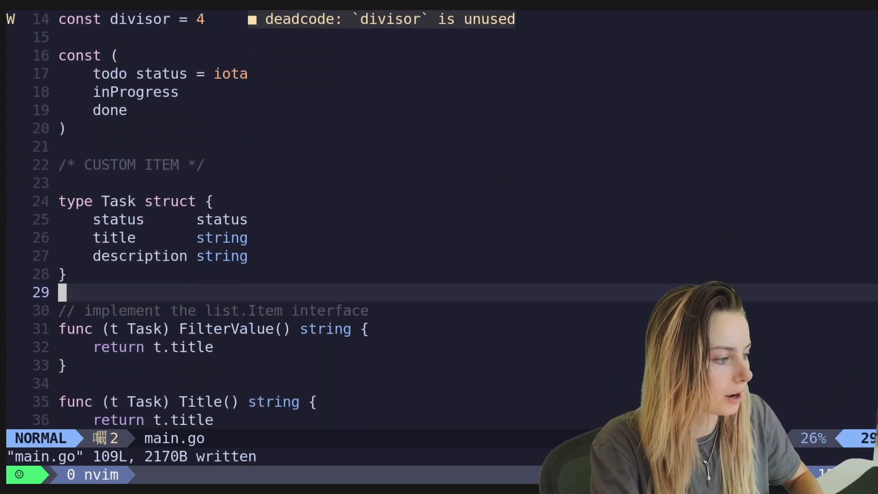
- Review the Task and Model structs and initLists, then save main.go
scroll(down, 3)
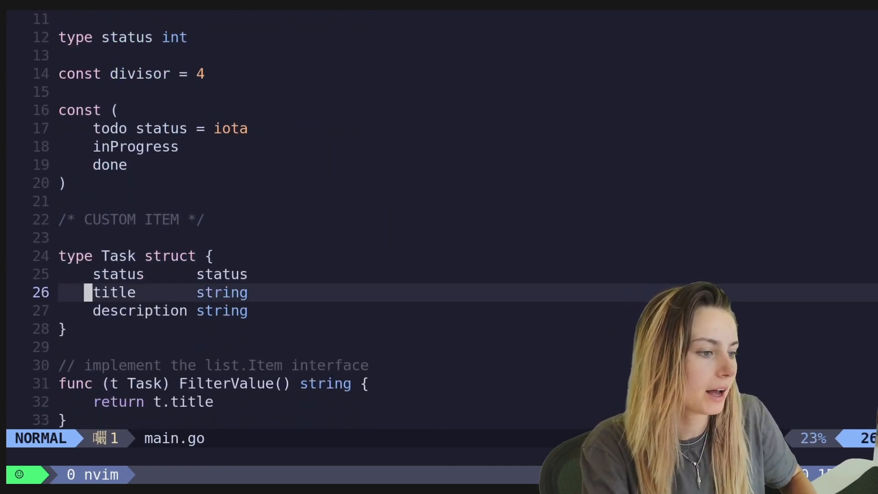
text(loade)
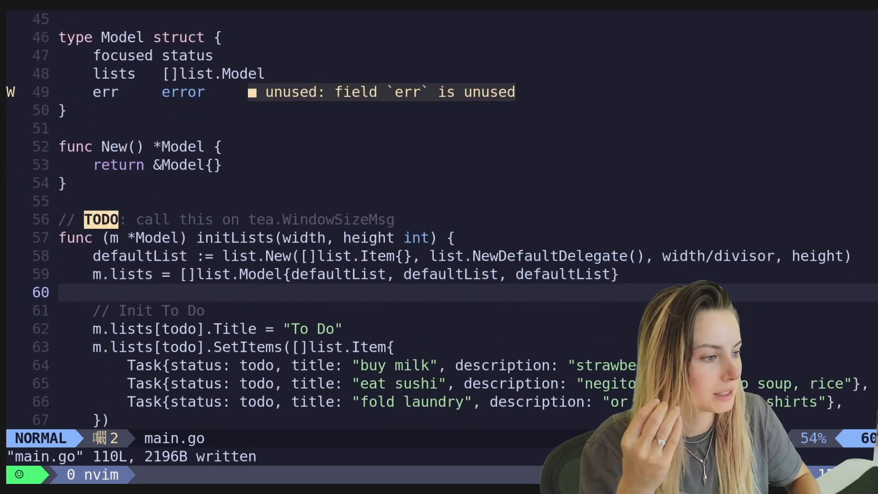
- Wrap View's return of the joined lists in an if m.loaded block
scroll(down, 3)
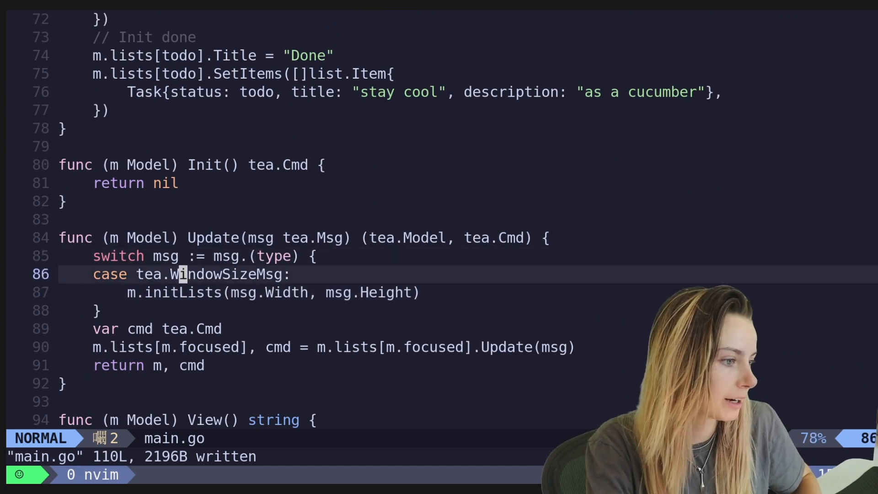
scroll(down, 3)
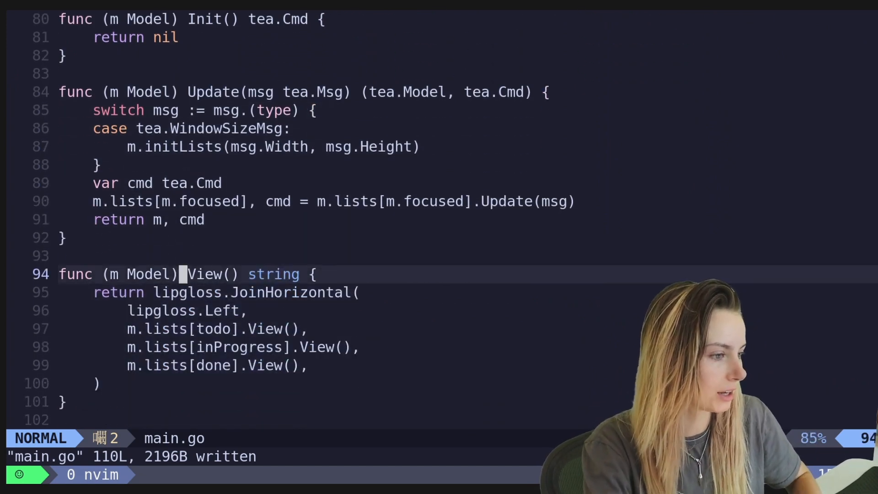
text(if)
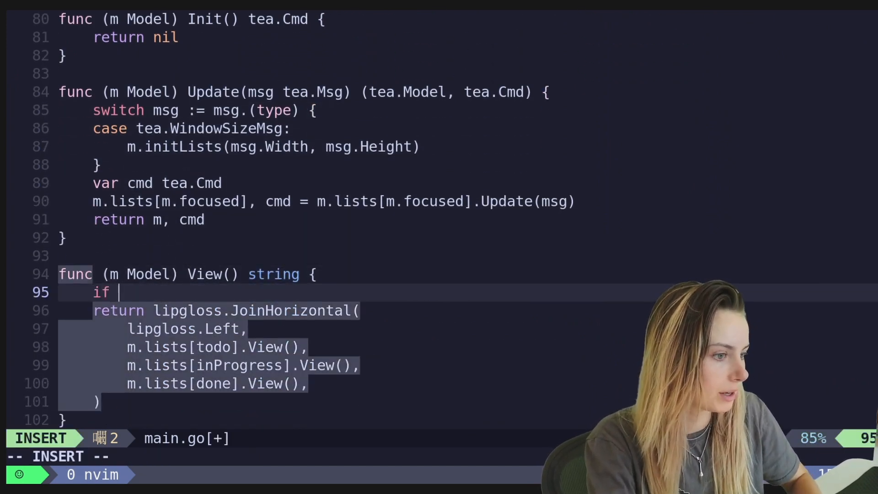
text(!)
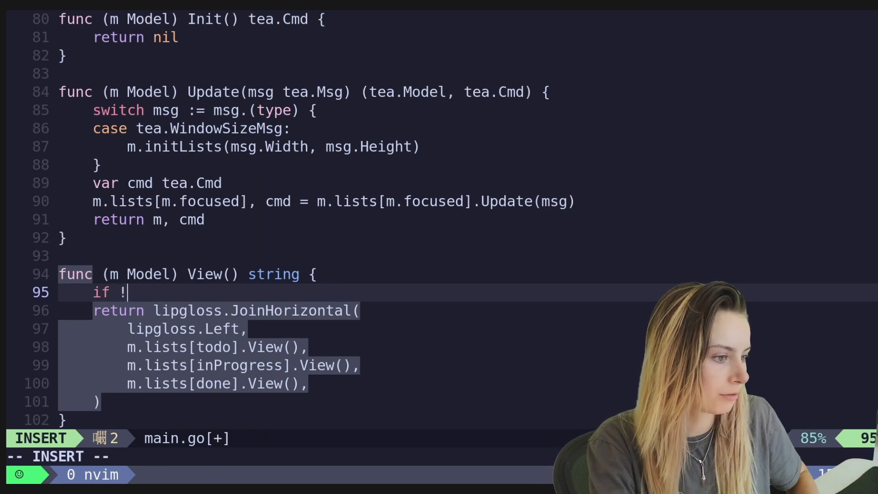
text(m.loaded)
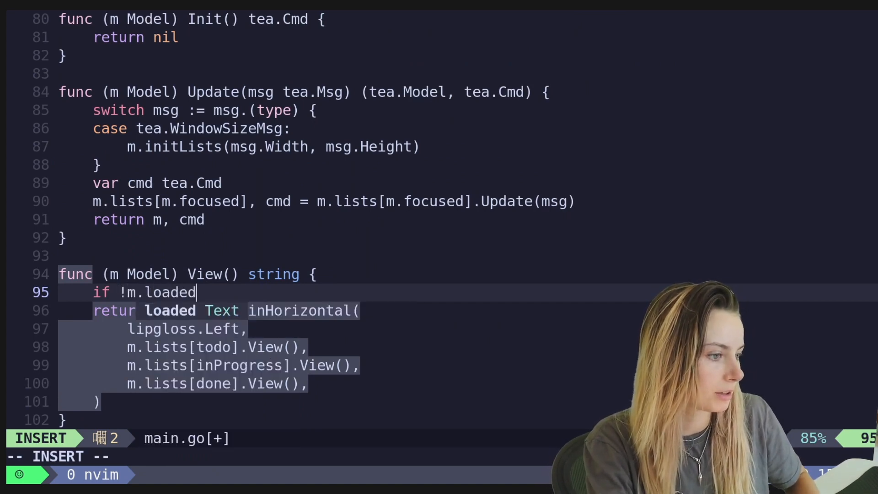
text({})
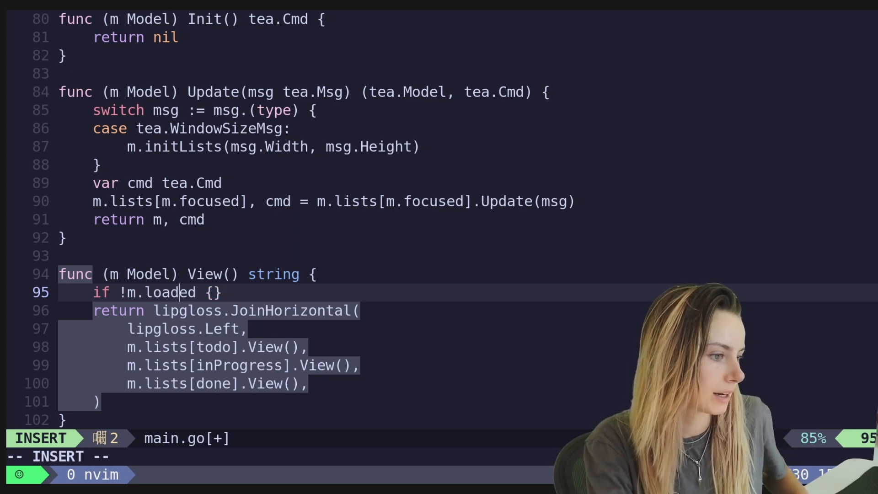
key(Backspace)
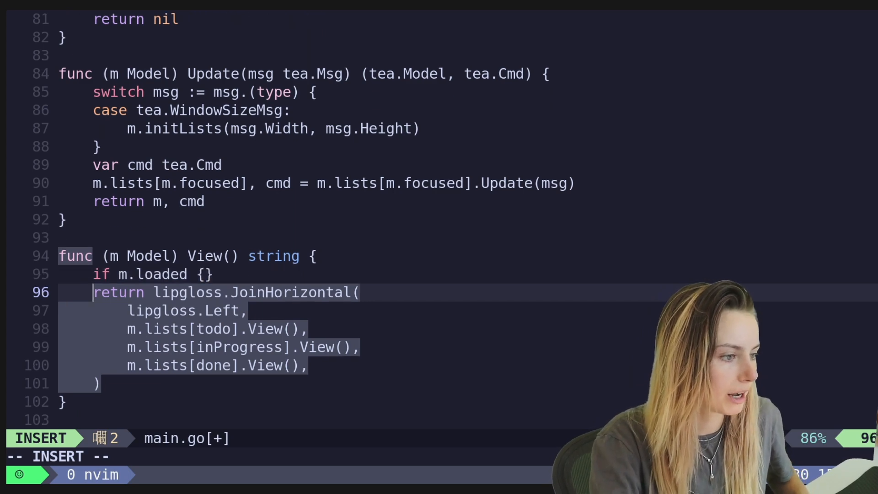
key(Escape)
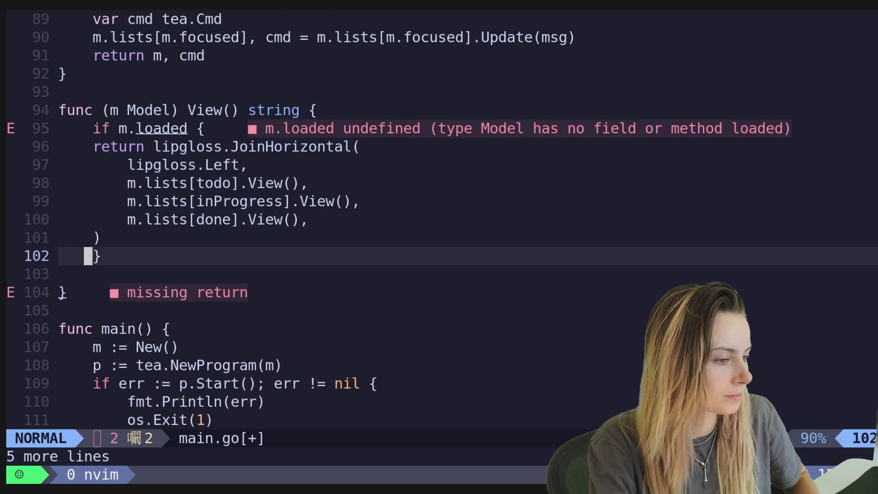
- Add an else branch that returns "loading..."
text(else)
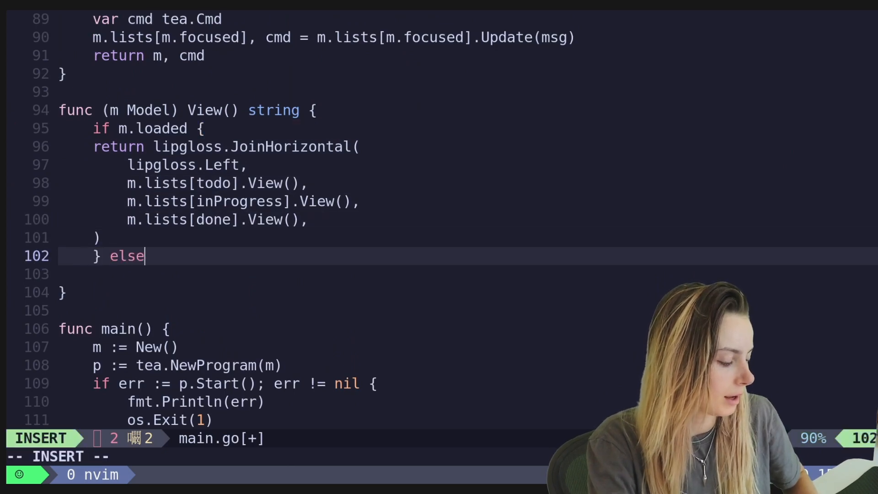
text({)
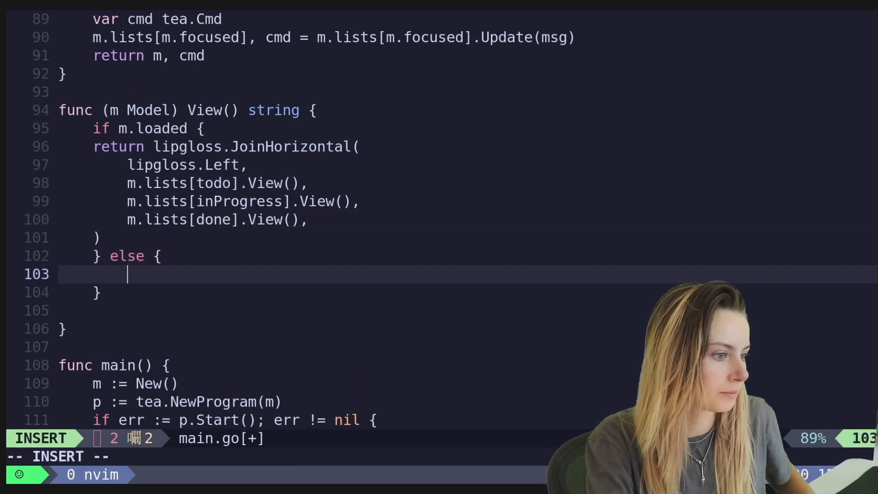
text("loading.")
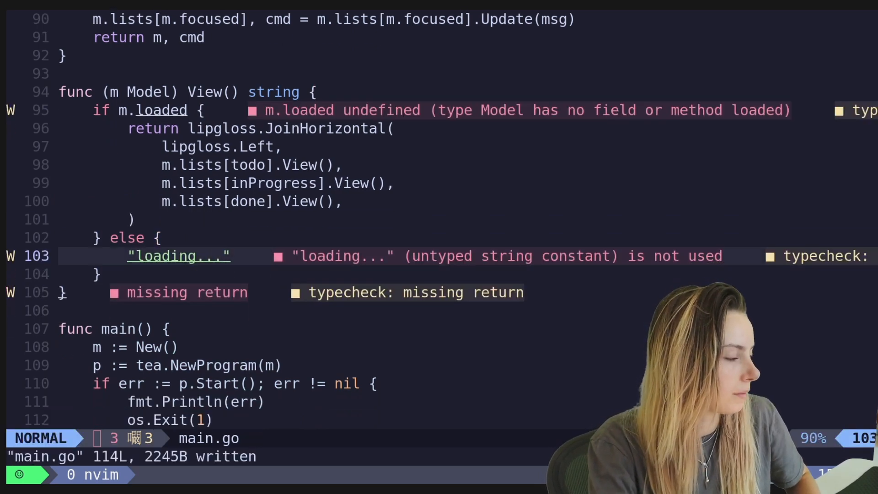
text(re)
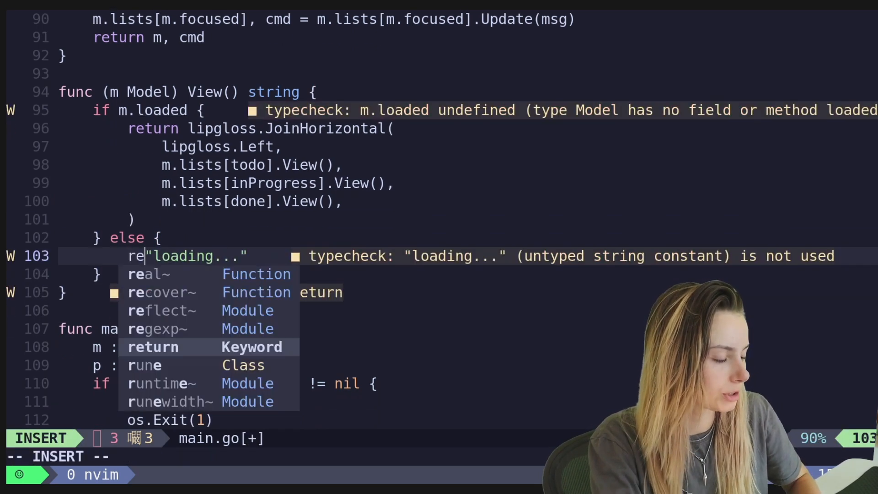
key(Escape)
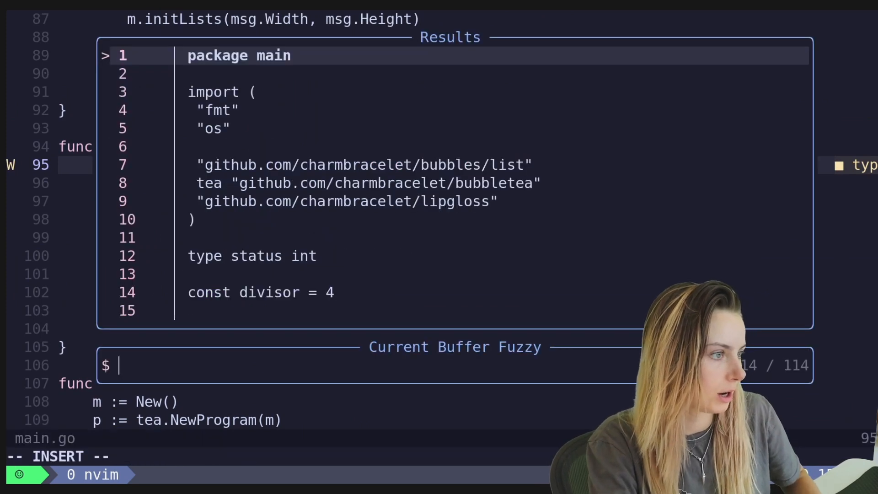
- Fuzzy-find 'model' and 'load' to reach the Model struct and add a loaded bool field
text(model)
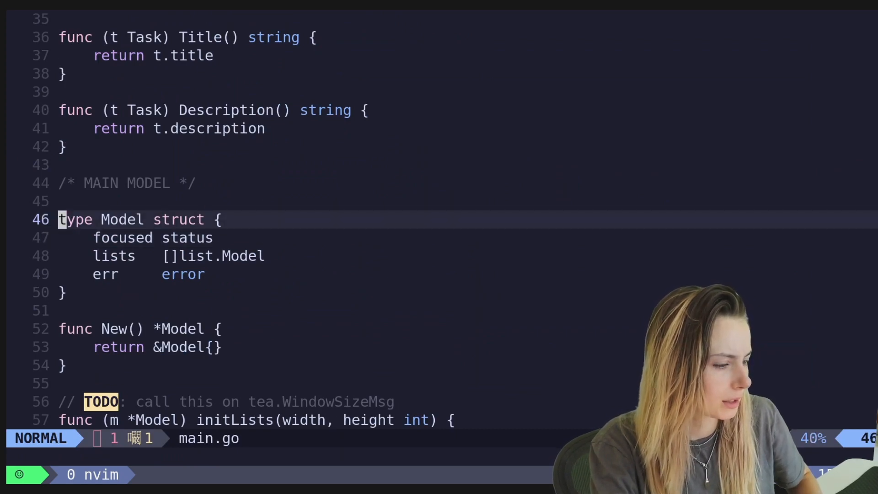
text(load)
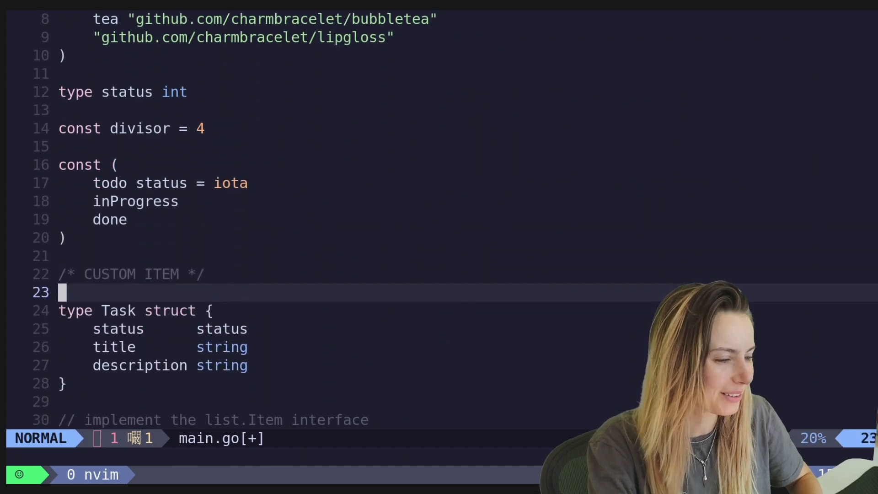
scroll(down, 3)
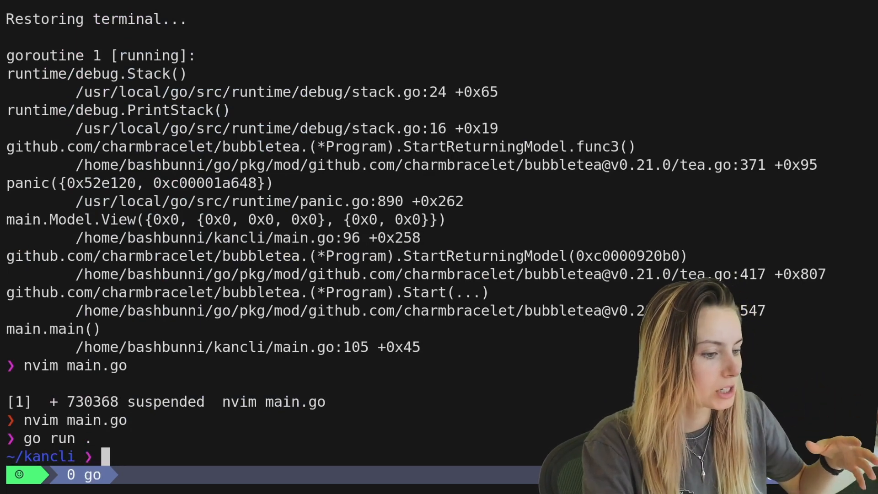
- Reopen main.go with nvim after the go run panic at main.go:96
text(nvi)
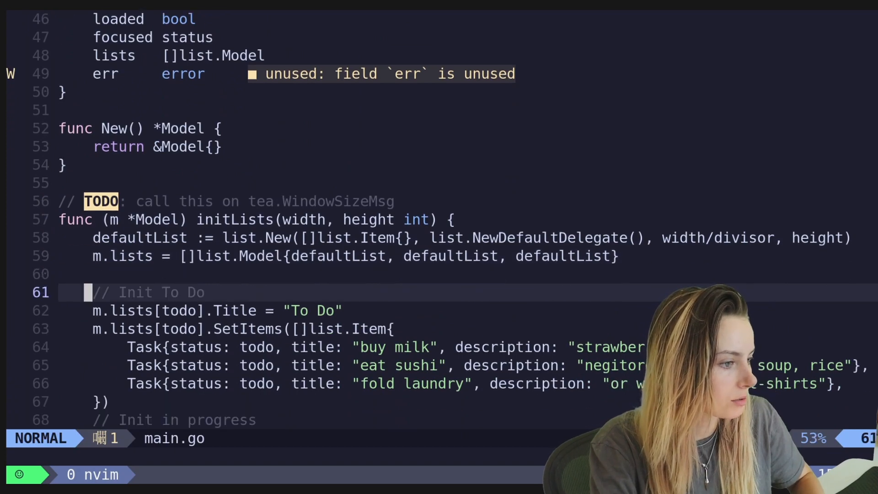
- Set m.loaded = true inside the if !m.loaded block of the WindowSizeMsg case
scroll(down, 3)
text(if !)
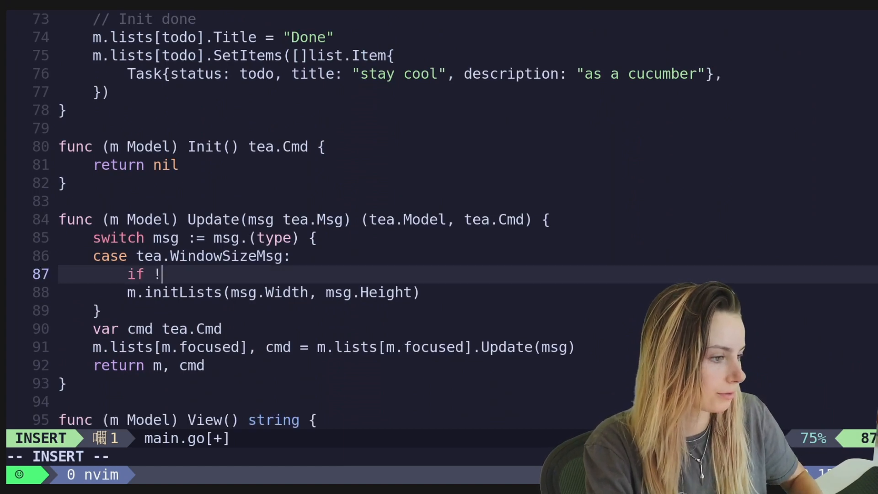
text(m.loaded)
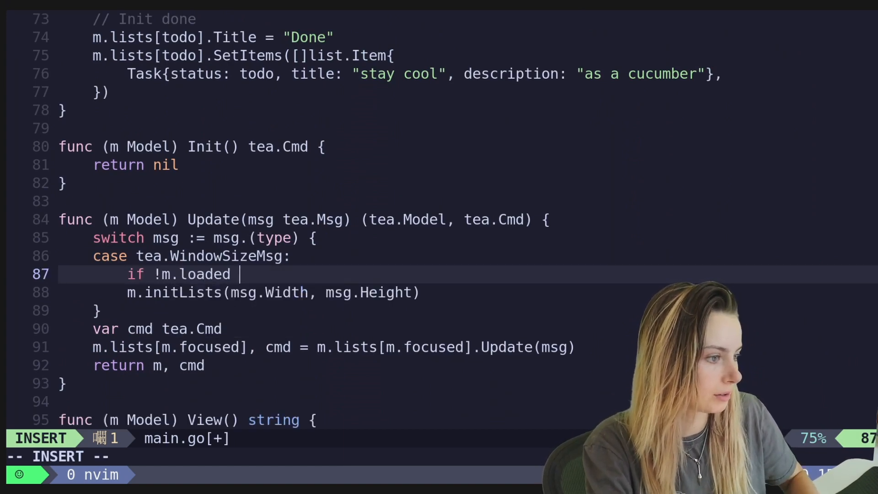
text({})
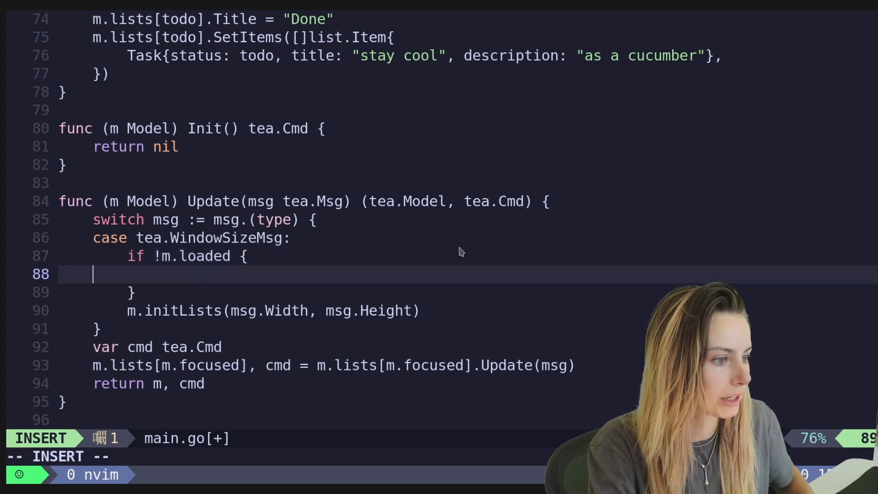
text(m)
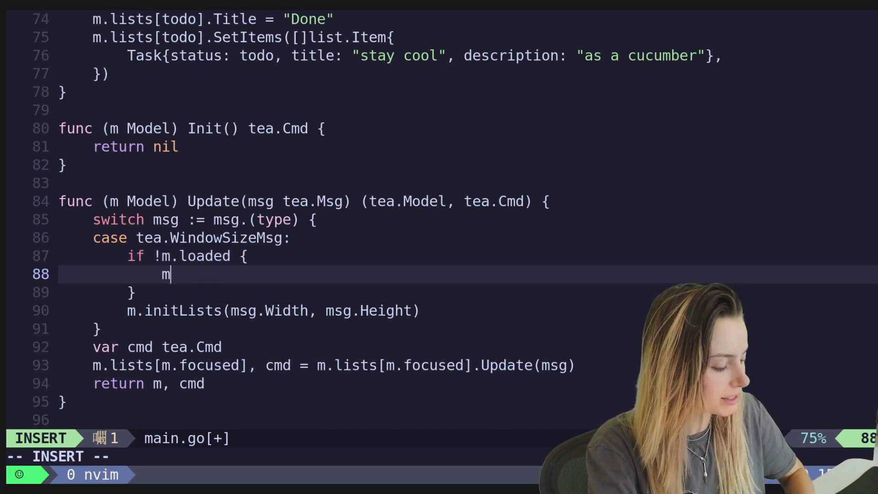
text(.loaded = true)
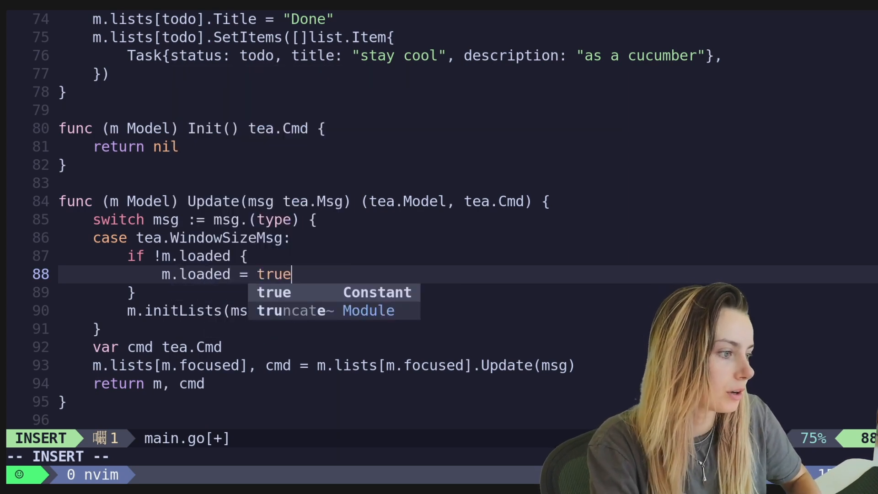
key(Escape)
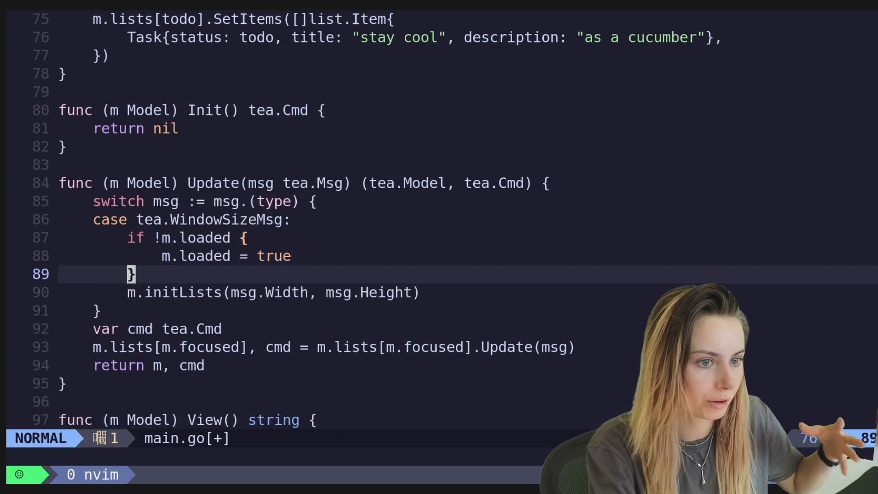
key(j)
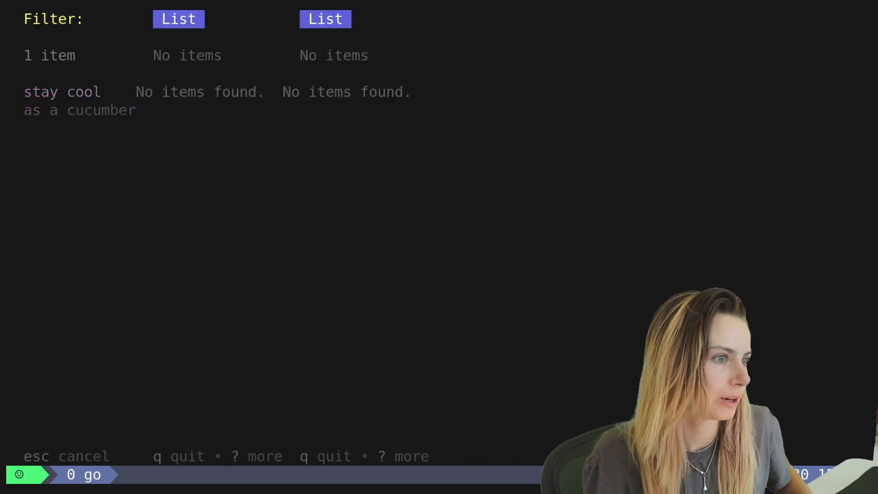
- Filter the running kanban app for 'cool', then quit with q
text(cool)
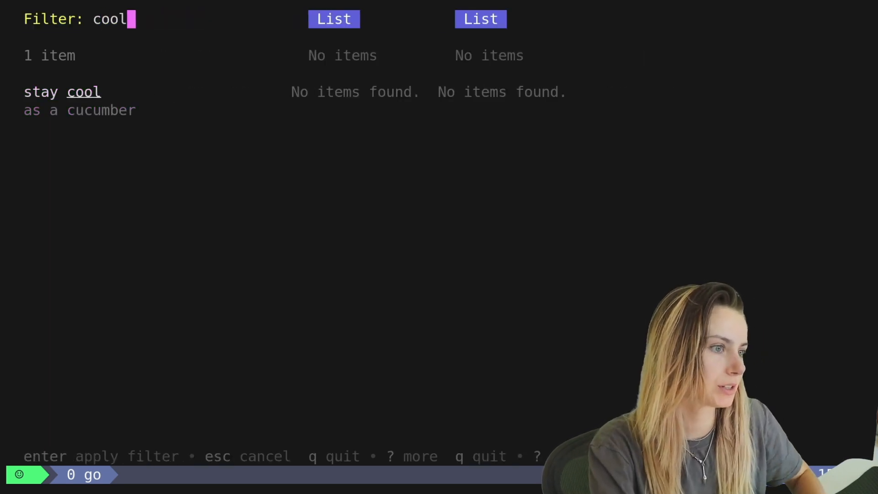
key(enter)
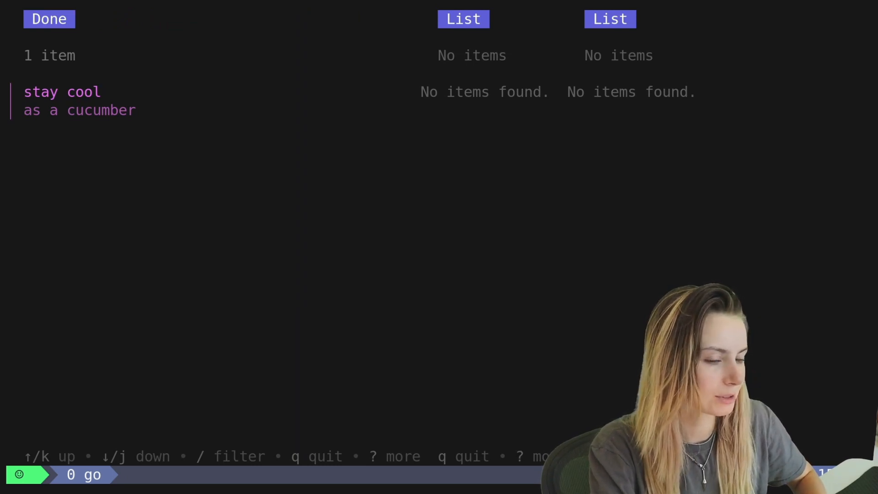
key(q)
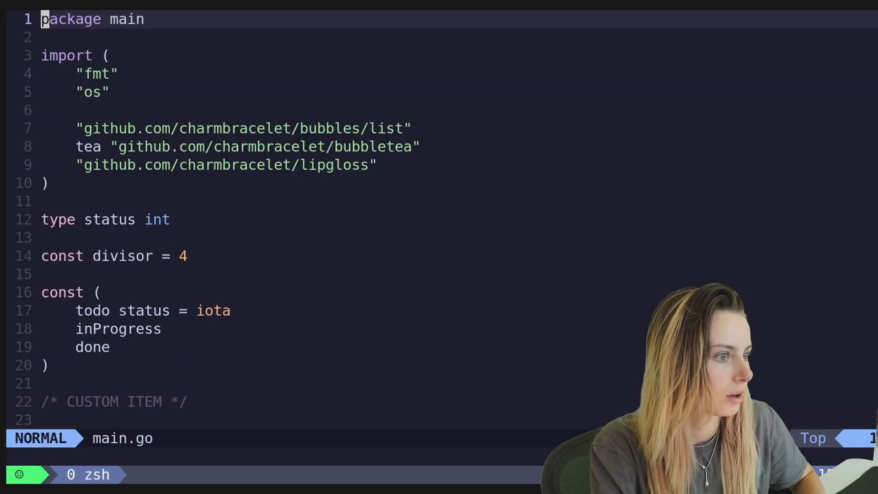
- In initLists, point the later blocks at m.lists[inProgress] and m.lists[done]
scroll(down, 3)
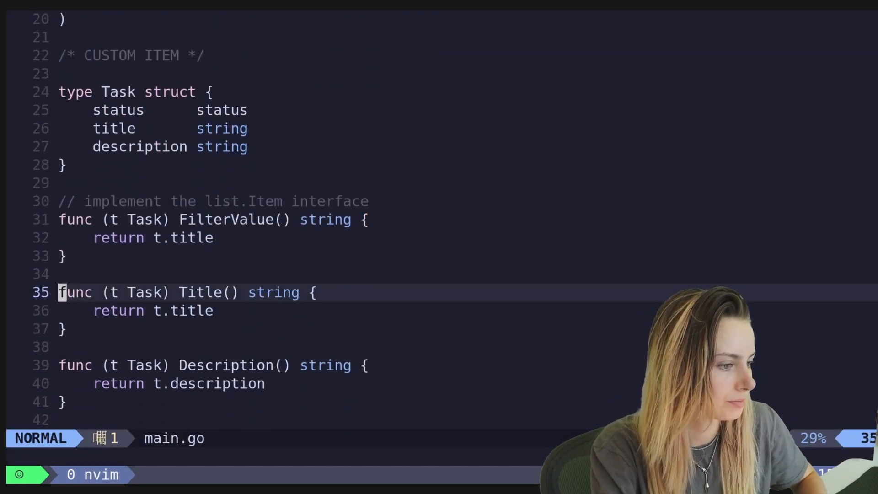
scroll(down, 3)
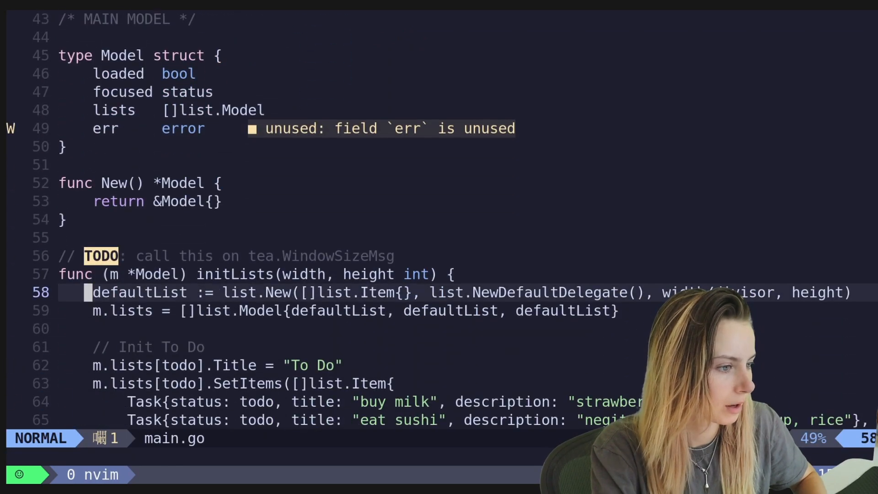
scroll(down, 3)
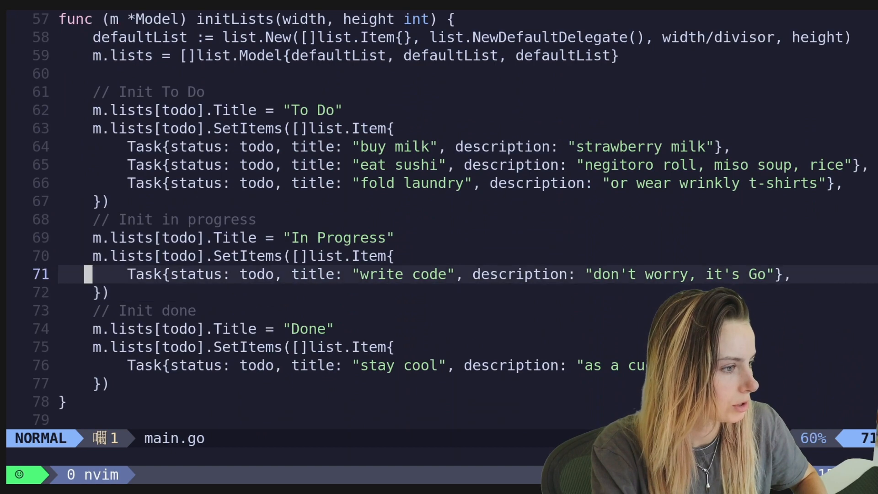
key(k)
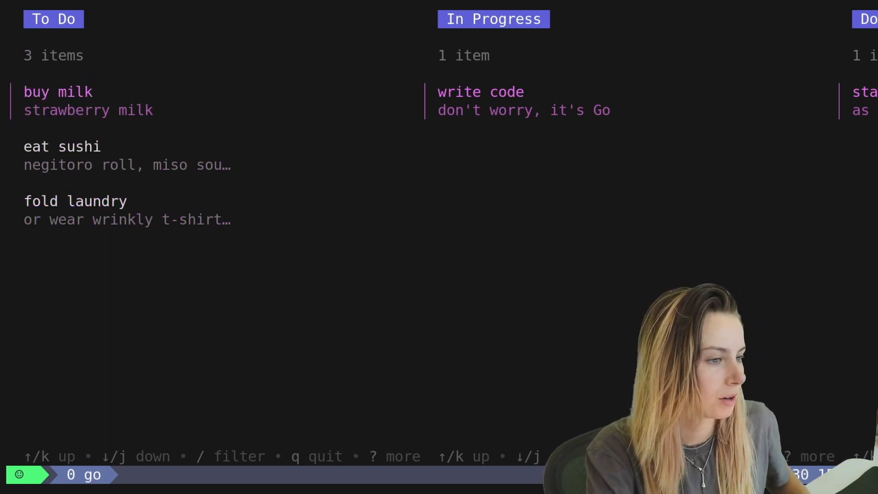
- Filter the To Do list for 'milk', quit, and reopen main.go with nvim
key(/)
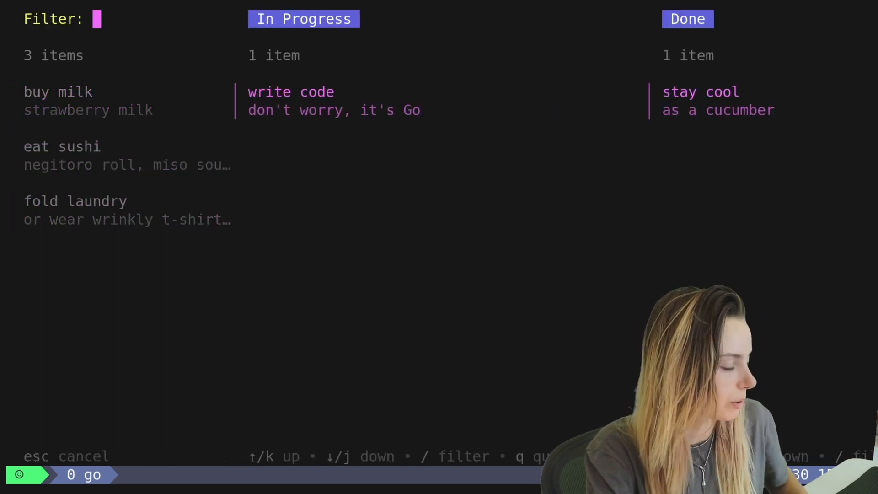
text(milk)
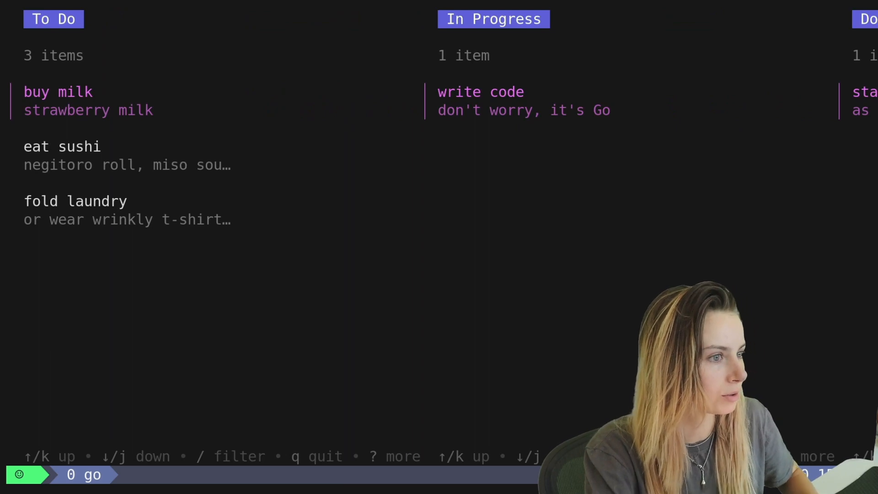
text(nvim)
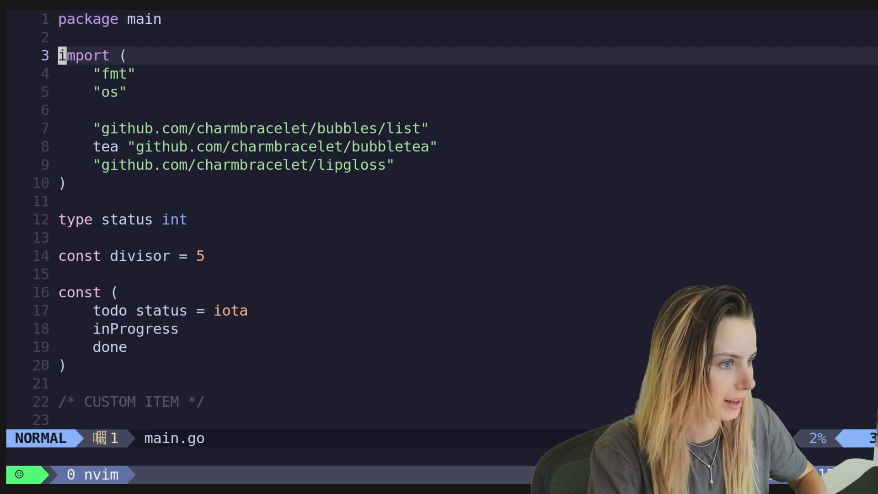
- Add defaultList.SetShowHelp(false) right after defaultList is created in initLists
scroll(down, 3)
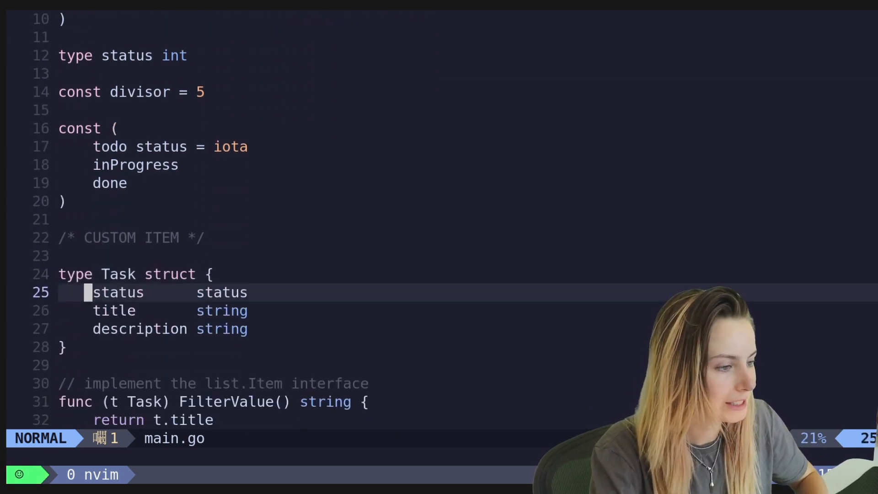
scroll(down, 3)
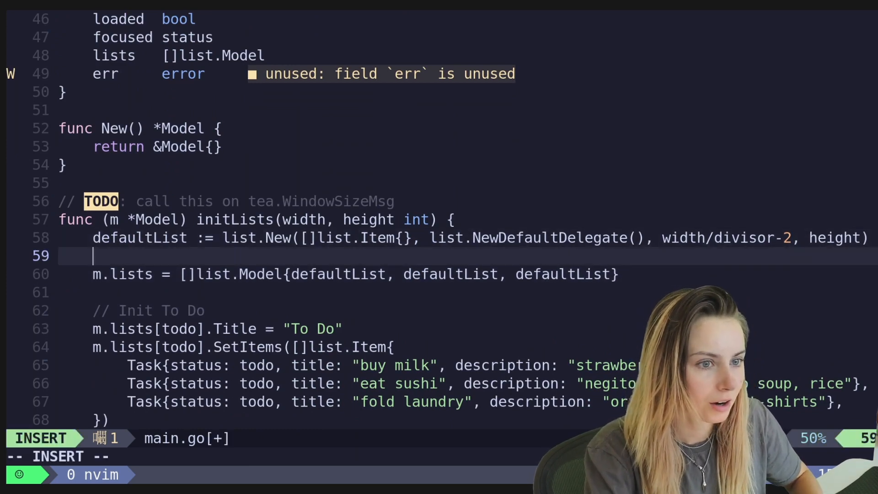
key(Escape)
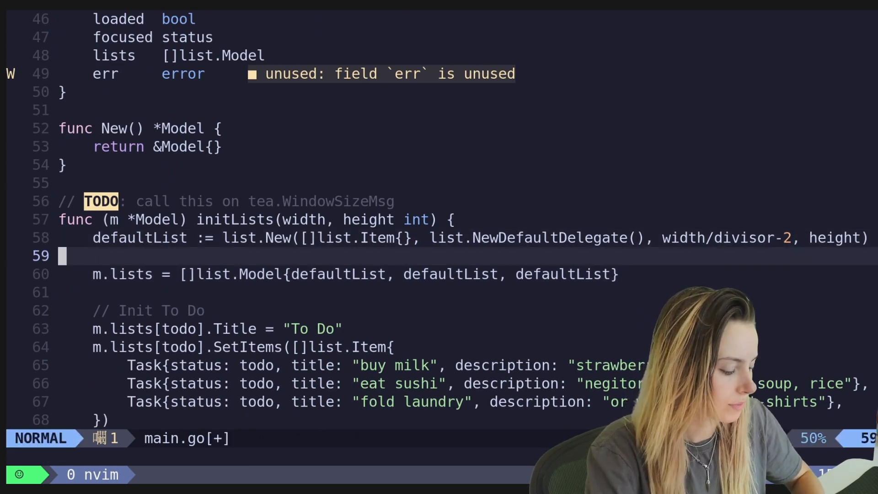
key(i)
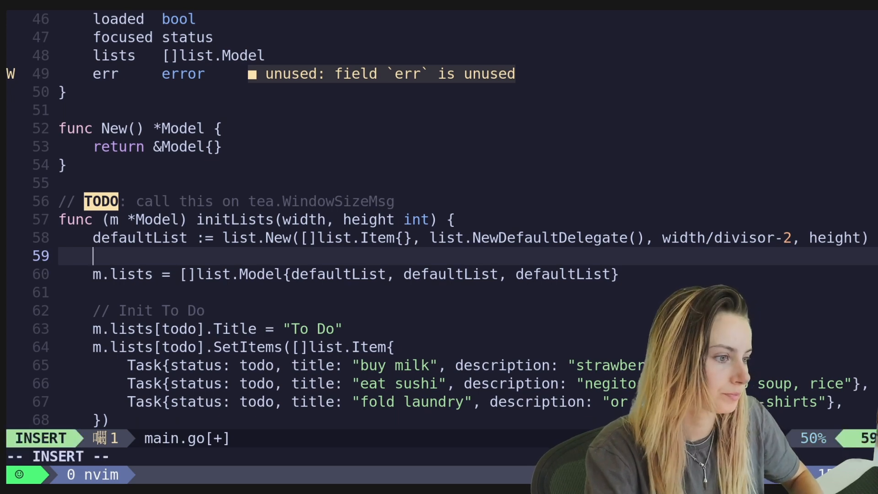
text(defaultList.ShowHelp())
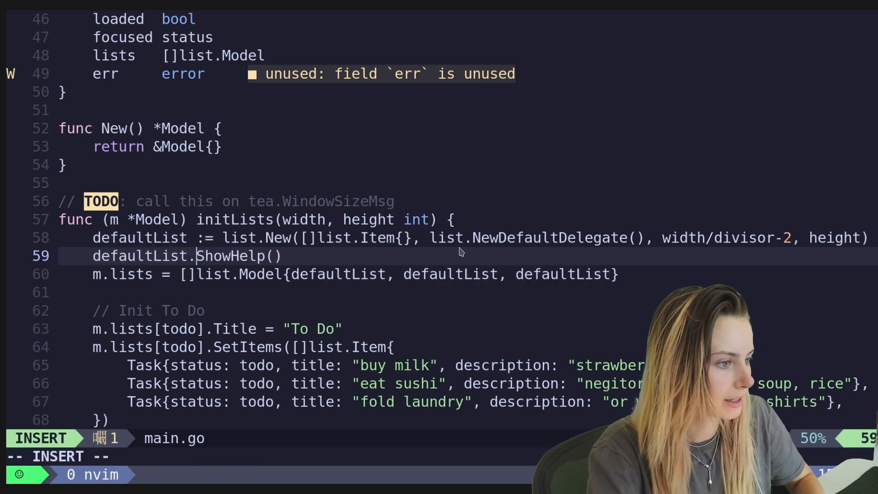
text(SetS)
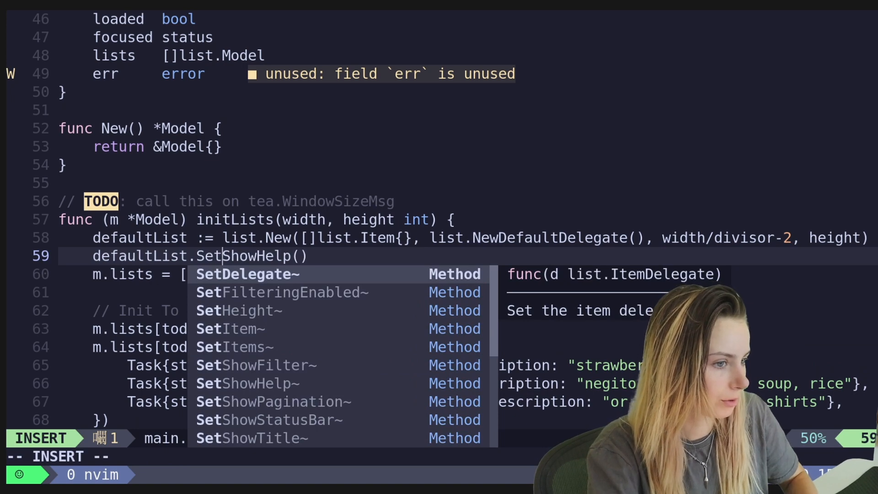
key(Escape)
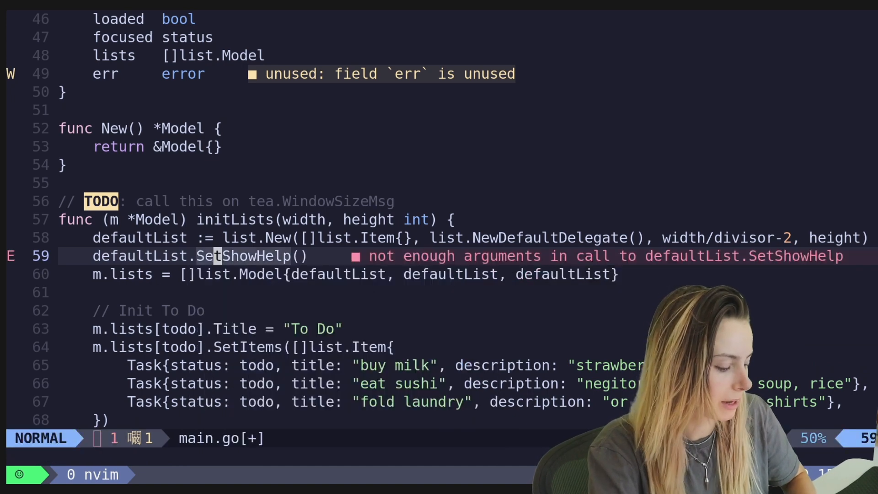
text(false)
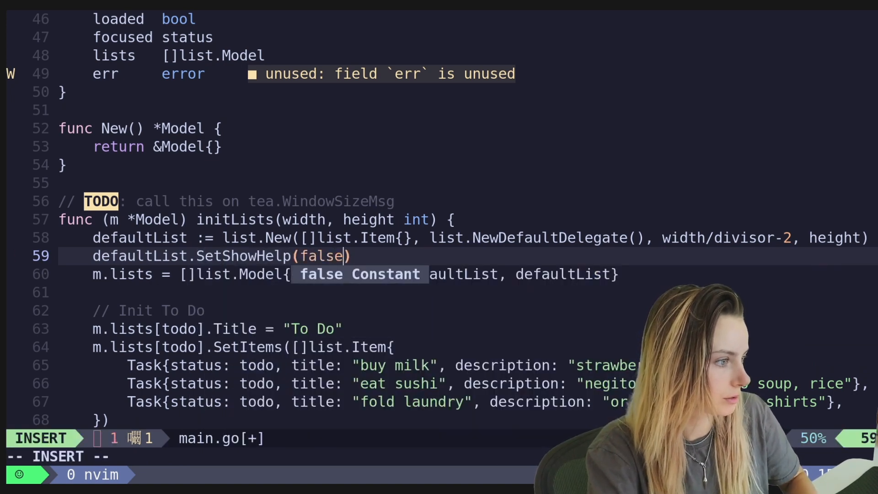
key(Escape)
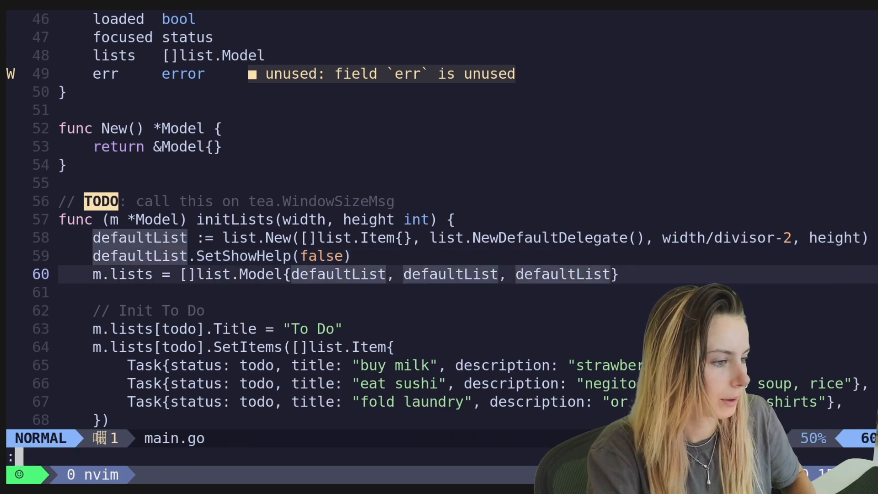